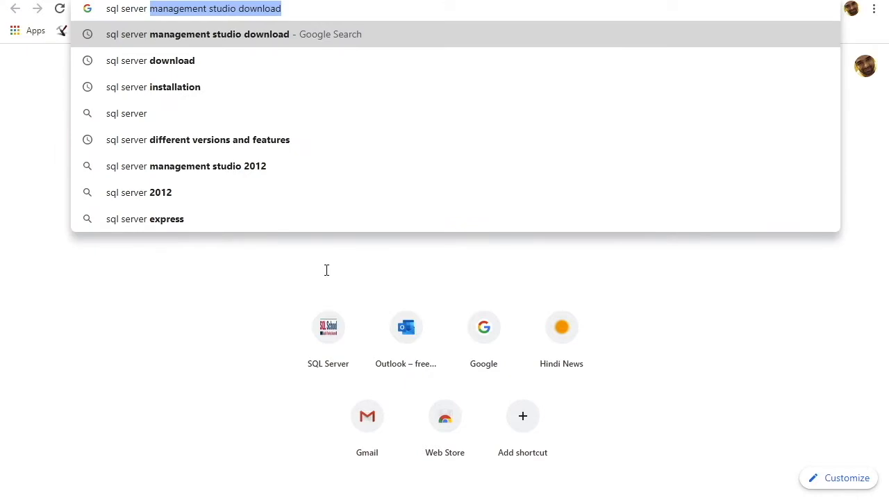
Search Google for 'sql server download'.
{"action": "left_click", "coordinate": [150, 60]}
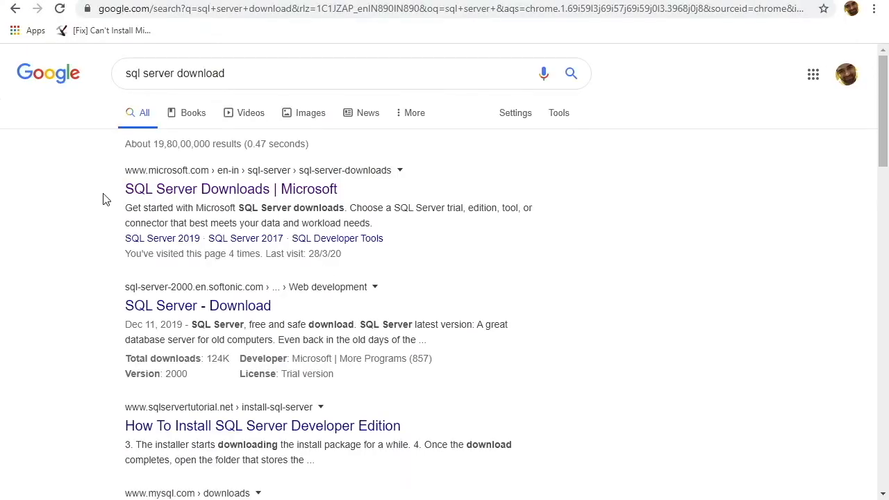
{"action": "mouse_move", "coordinate": [268, 198]}
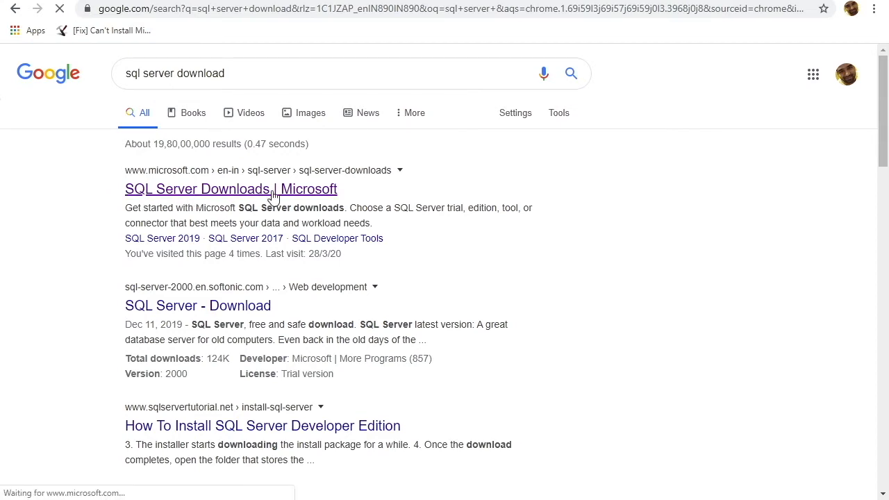
Open Microsoft's SQL Server Downloads page, browse the editions, and highlight the 180-day free trial sentence.
{"action": "left_click", "coordinate": [230, 188]}
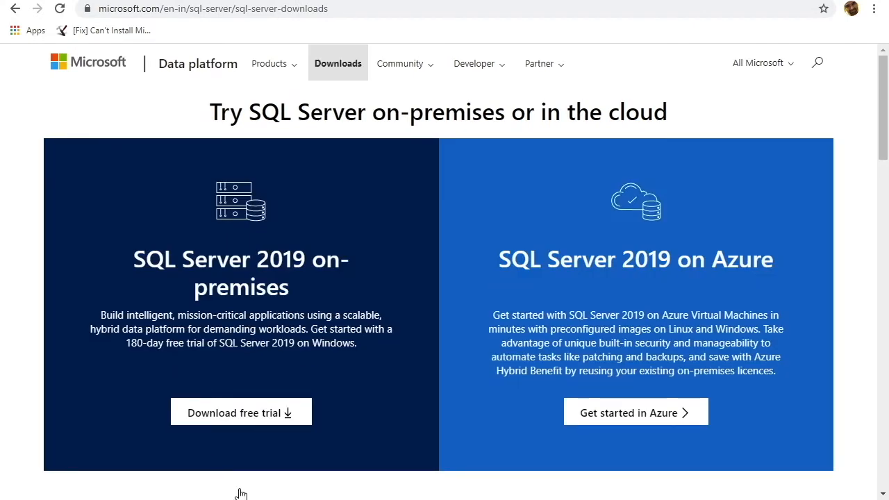
{"action": "scroll", "scroll_direction": "down", "scroll_amount": 3}
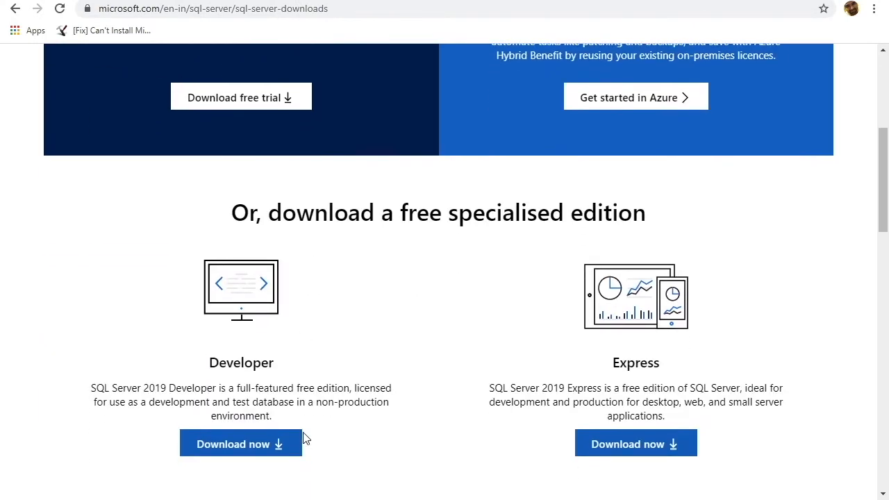
{"action": "scroll", "scroll_direction": "down", "scroll_amount": 3}
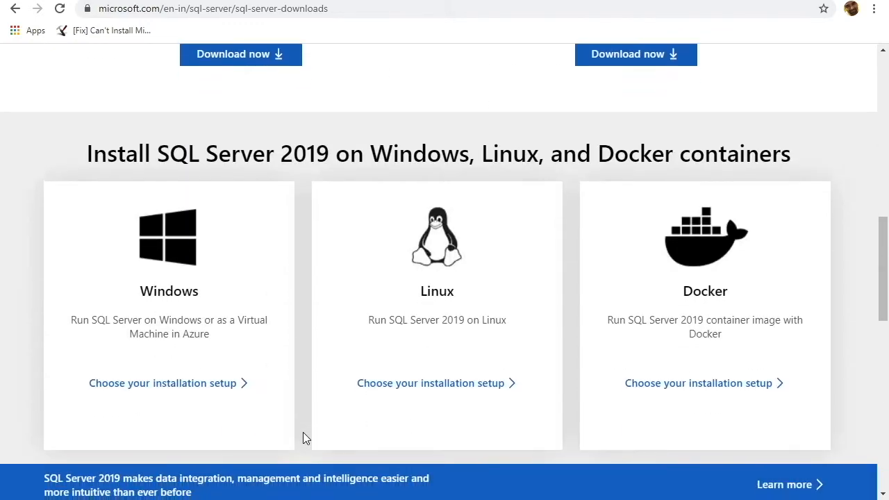
{"action": "scroll", "scroll_direction": "up", "scroll_amount": 3}
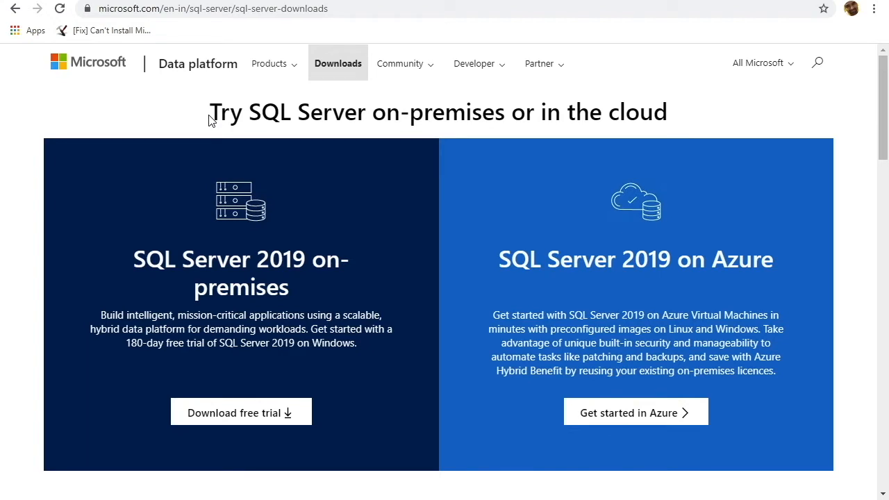
{"action": "mouse_move", "coordinate": [243, 427]}
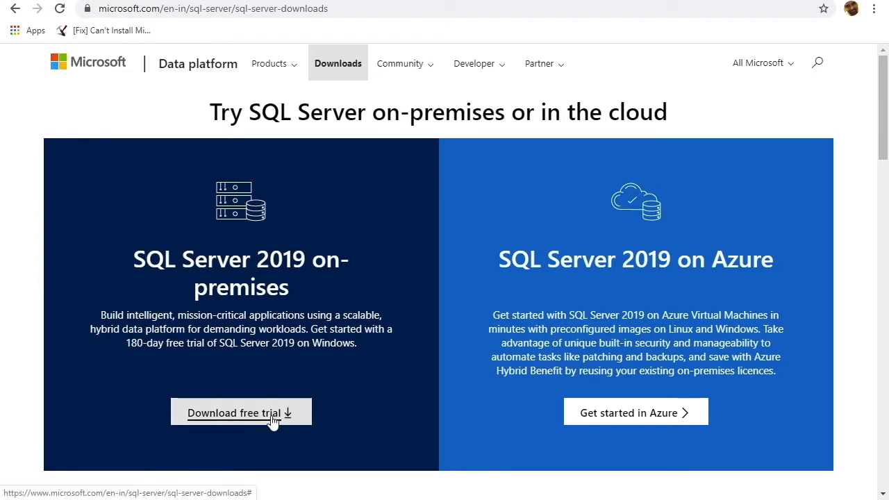
{"action": "mouse_move", "coordinate": [621, 302]}
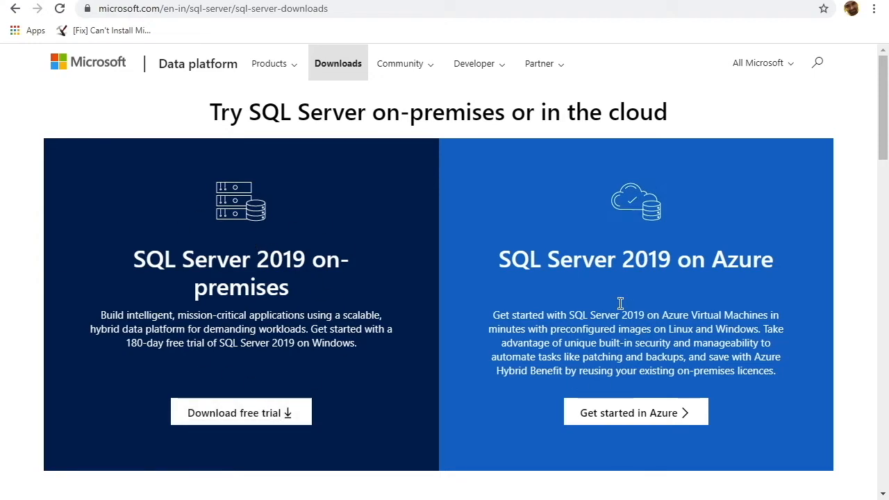
{"action": "mouse_move", "coordinate": [686, 347]}
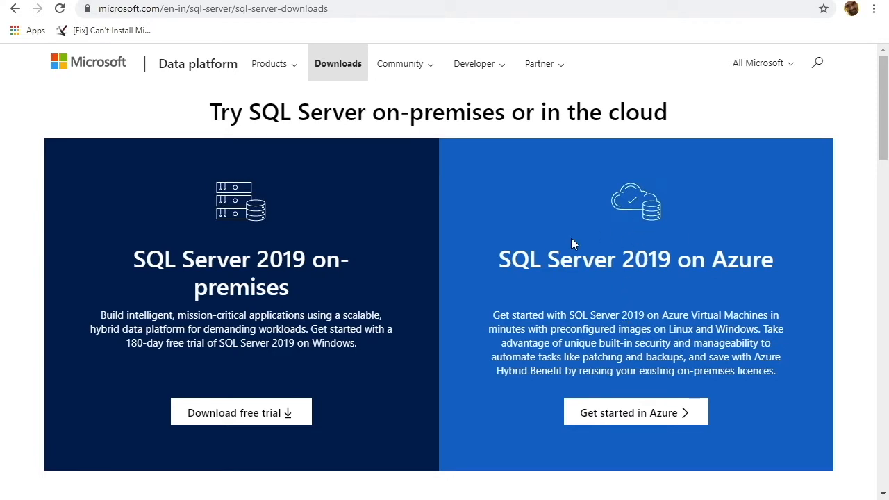
{"action": "mouse_move", "coordinate": [651, 283]}
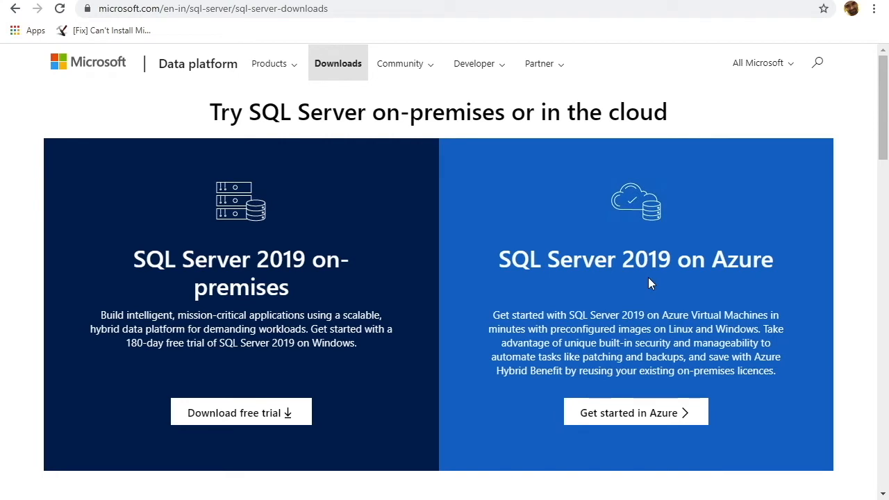
{"action": "mouse_move", "coordinate": [783, 275]}
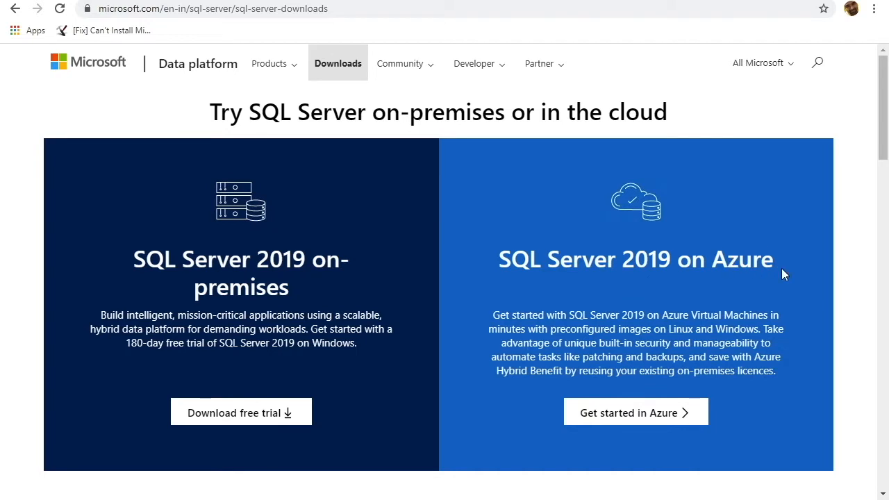
{"action": "mouse_move", "coordinate": [756, 286]}
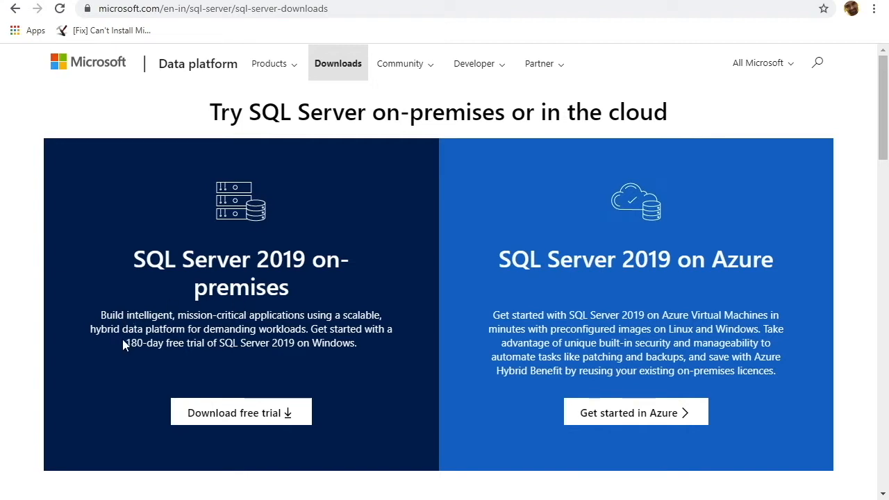
{"action": "mouse_move", "coordinate": [187, 283]}
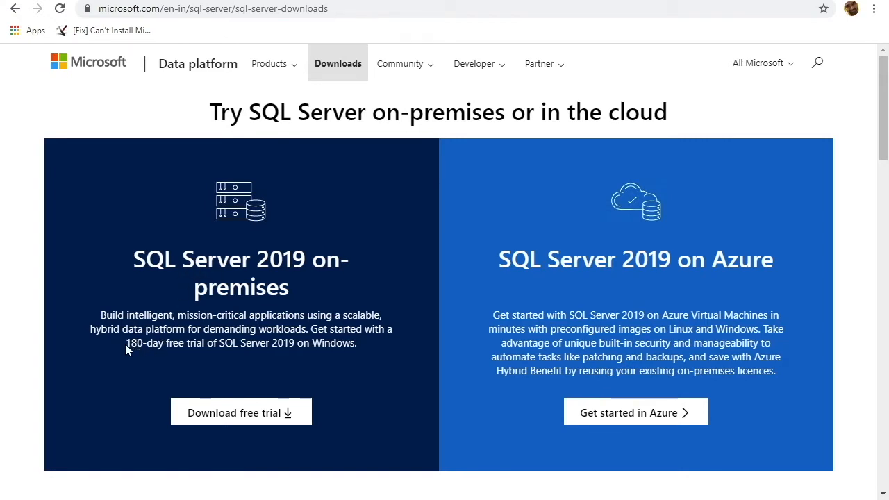
{"action": "left_click_drag", "start_coordinate": [125, 342], "coordinate": [204, 342]}
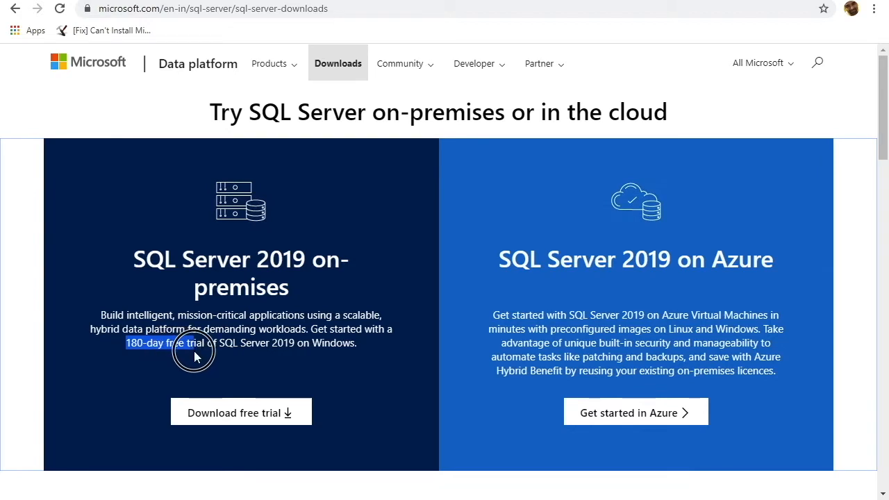
{"action": "left_click_drag", "start_coordinate": [194, 343], "coordinate": [292, 342]}
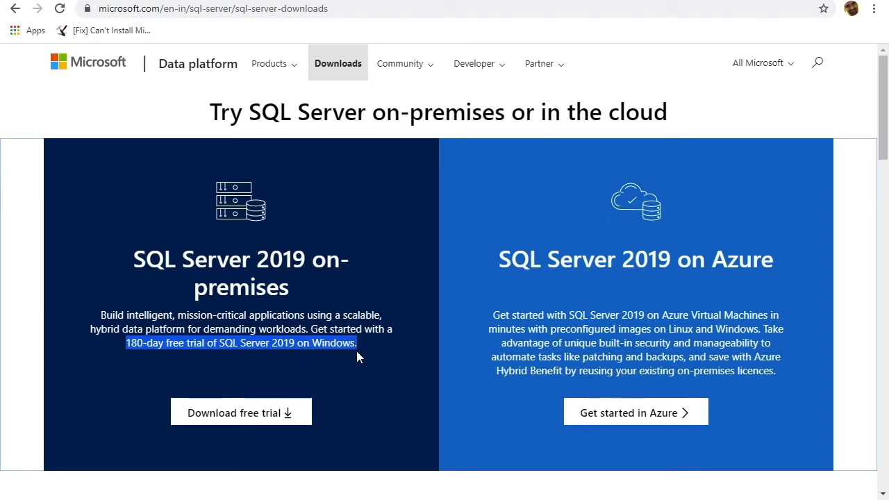
Scroll to the 'download a free specialised edition' section with Developer and Express.
{"action": "scroll", "scroll_direction": "down", "scroll_amount": 3}
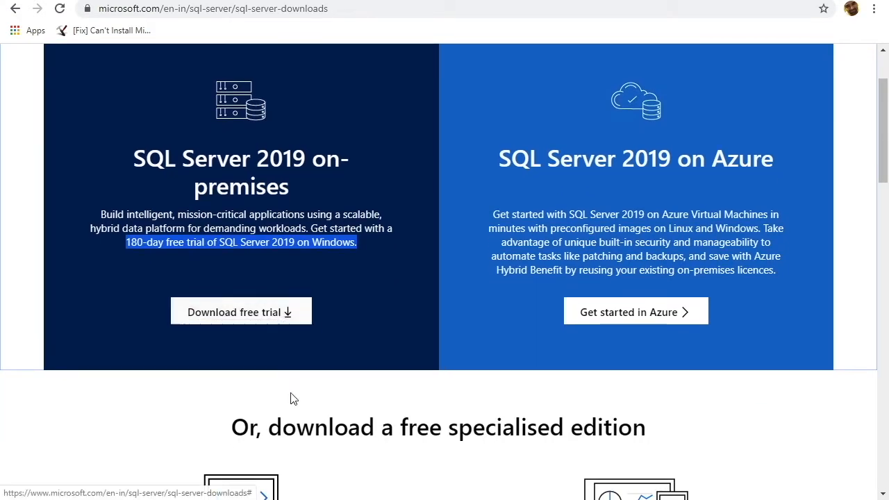
{"action": "scroll", "scroll_direction": "down", "scroll_amount": 3}
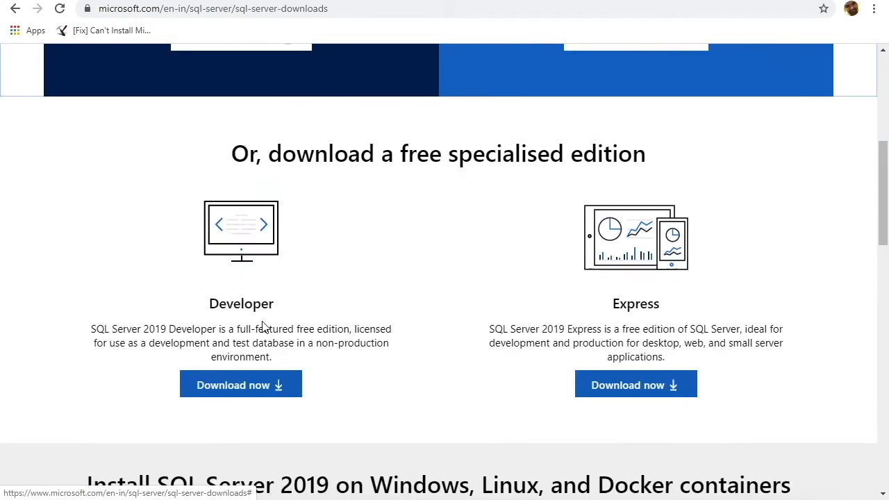
{"action": "mouse_move", "coordinate": [464, 320]}
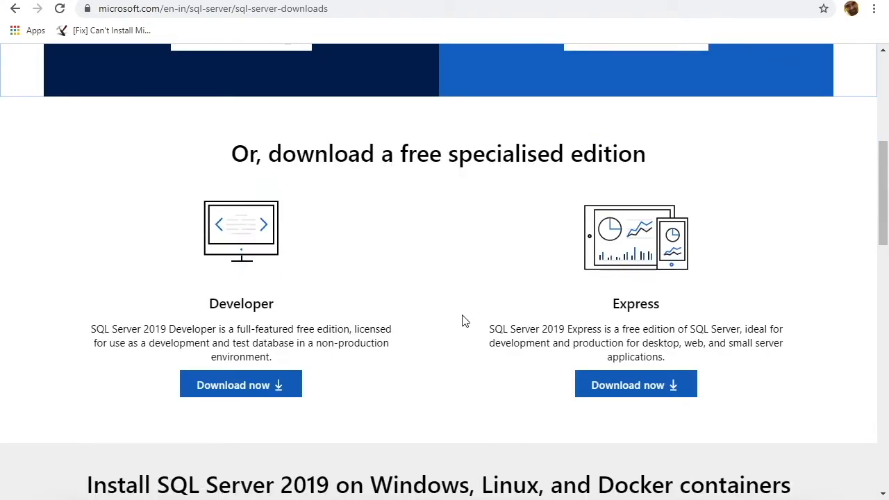
{"action": "mouse_move", "coordinate": [138, 236]}
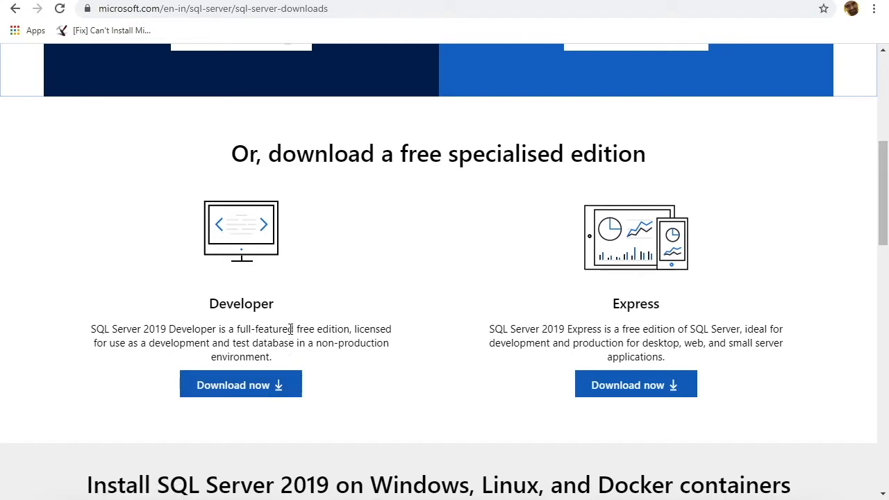
{"action": "mouse_move", "coordinate": [717, 352]}
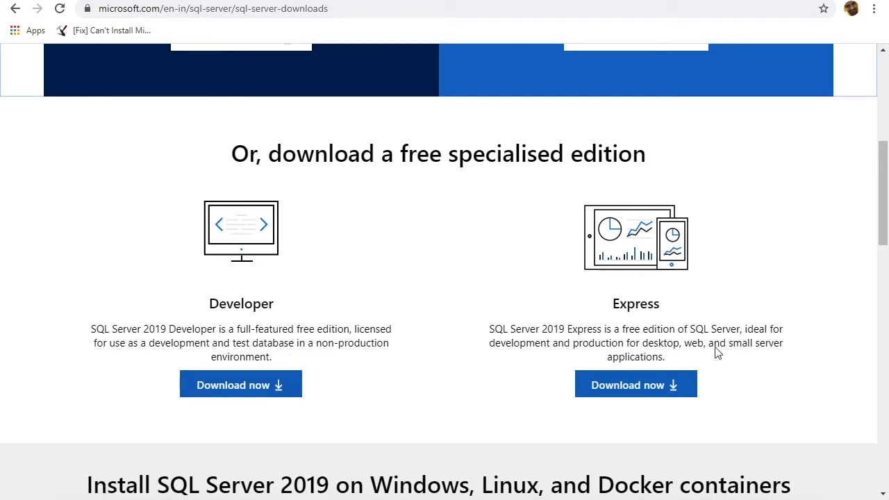
{"action": "mouse_move", "coordinate": [183, 356]}
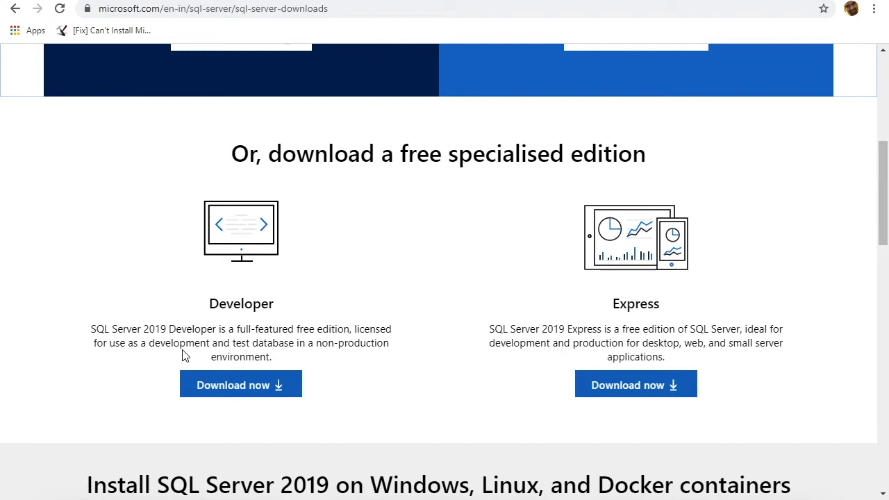
{"action": "mouse_move", "coordinate": [201, 323]}
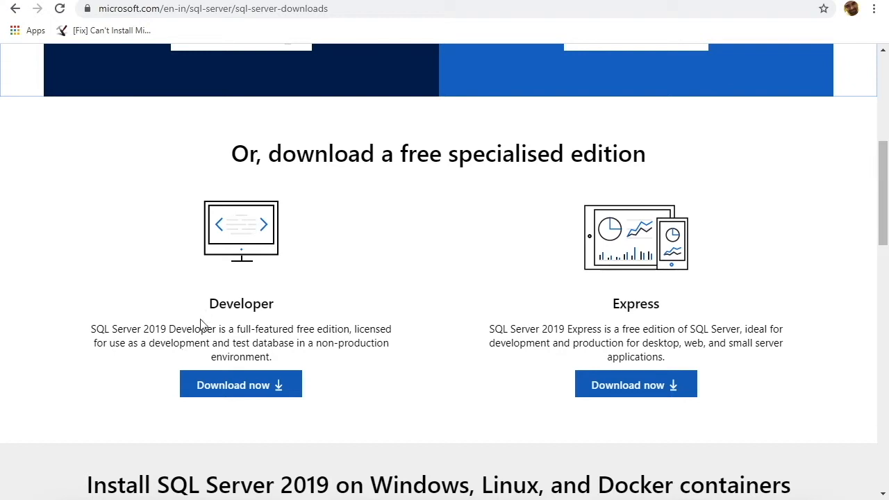
{"action": "mouse_move", "coordinate": [202, 312]}
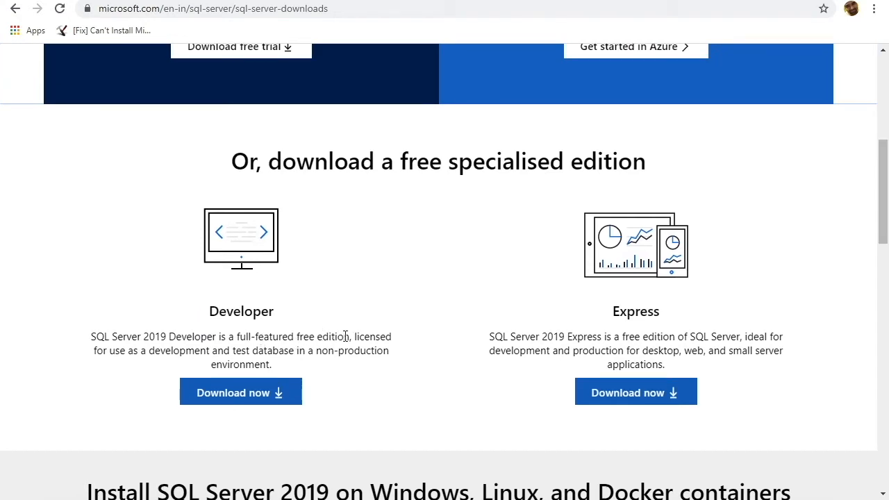
{"action": "mouse_move", "coordinate": [139, 355]}
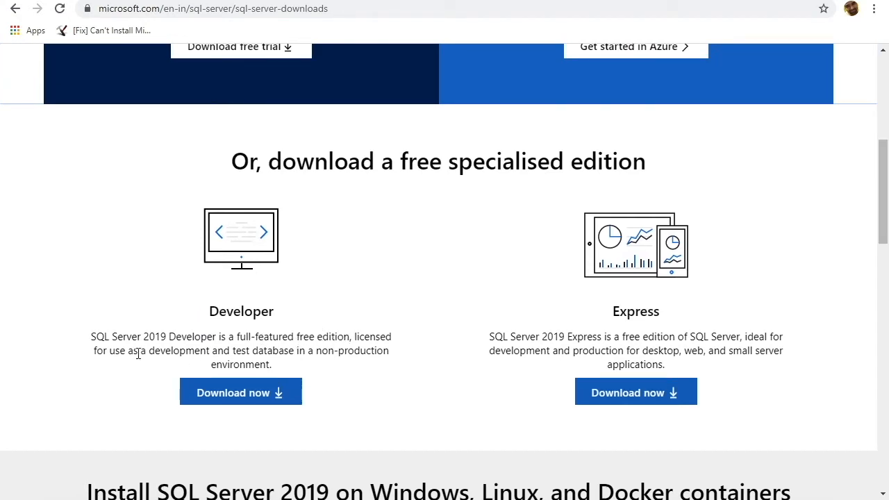
{"action": "mouse_move", "coordinate": [197, 351]}
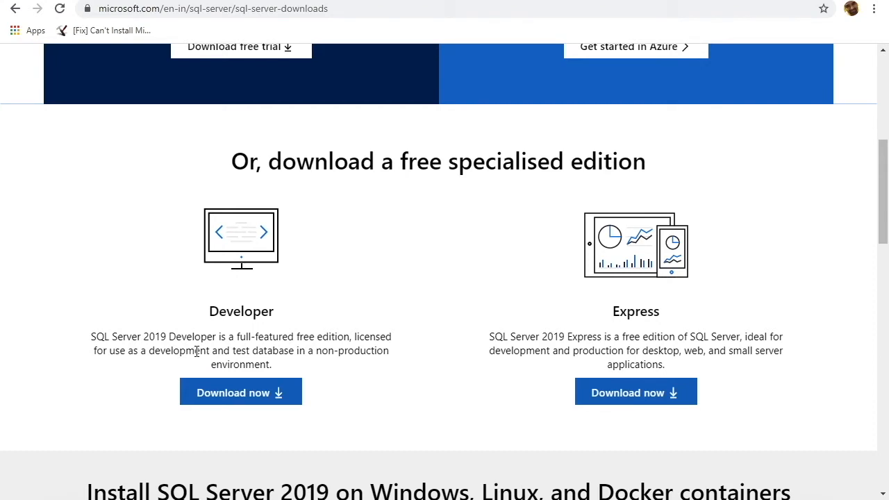
{"action": "mouse_move", "coordinate": [273, 366]}
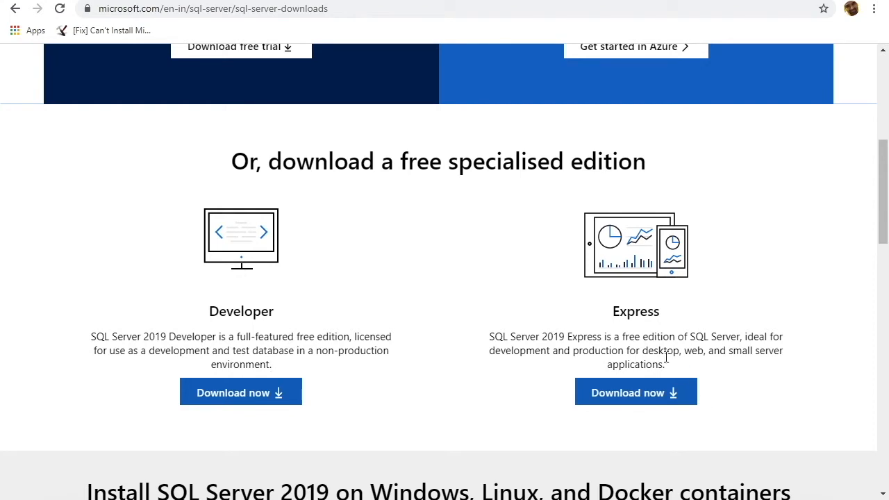
{"action": "mouse_move", "coordinate": [704, 350]}
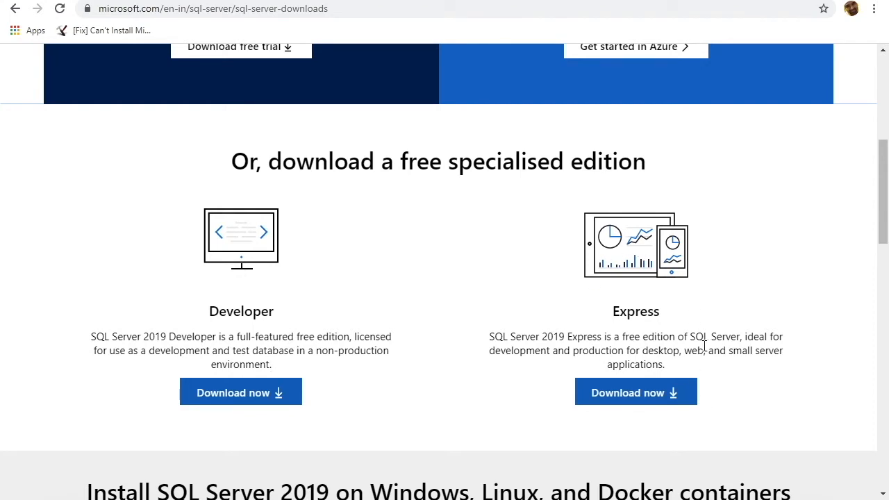
{"action": "mouse_move", "coordinate": [644, 316]}
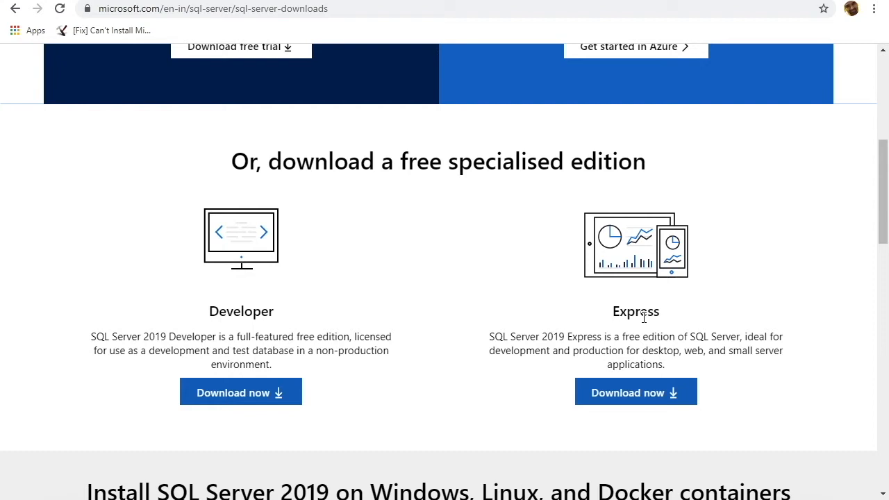
{"action": "mouse_move", "coordinate": [412, 319]}
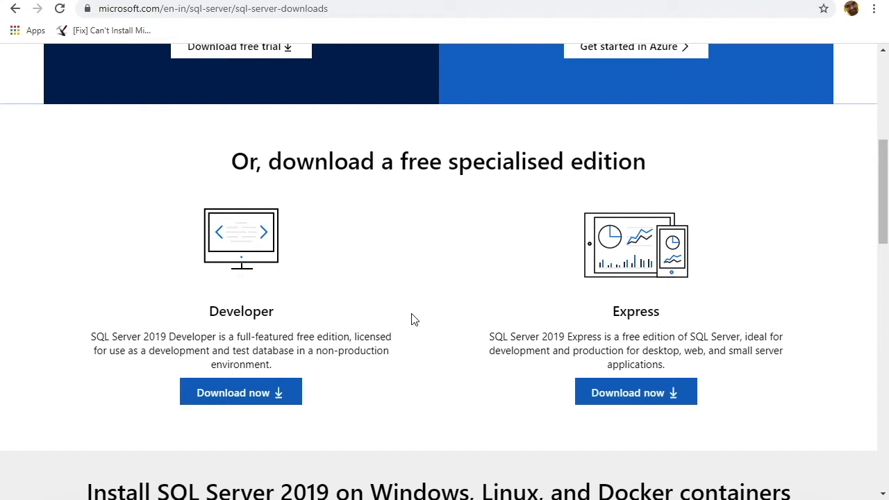
{"action": "mouse_move", "coordinate": [241, 338]}
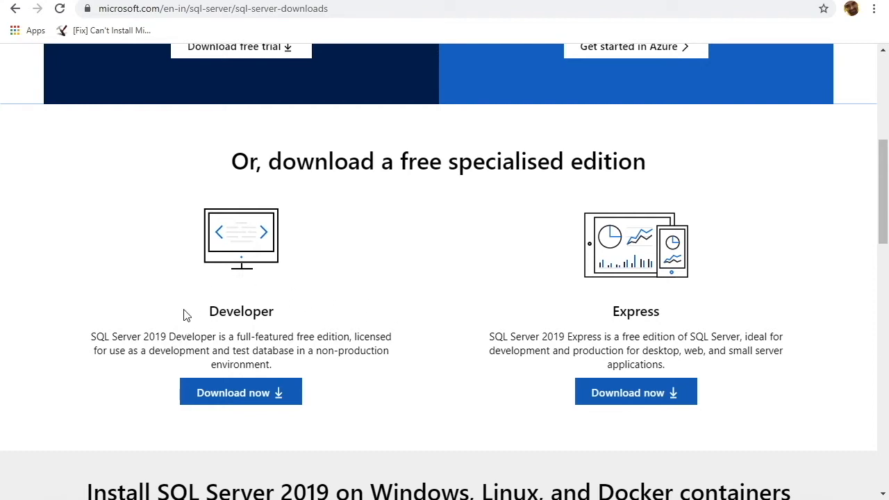
{"action": "mouse_move", "coordinate": [628, 329]}
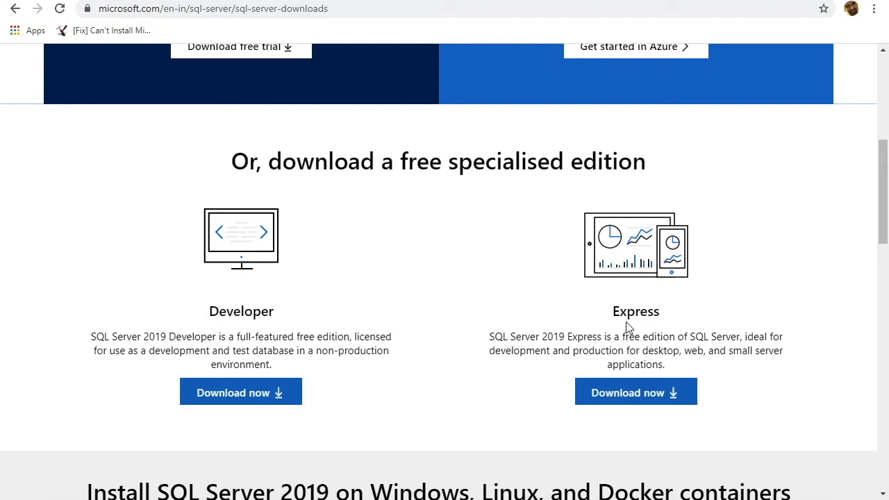
{"action": "mouse_move", "coordinate": [234, 394]}
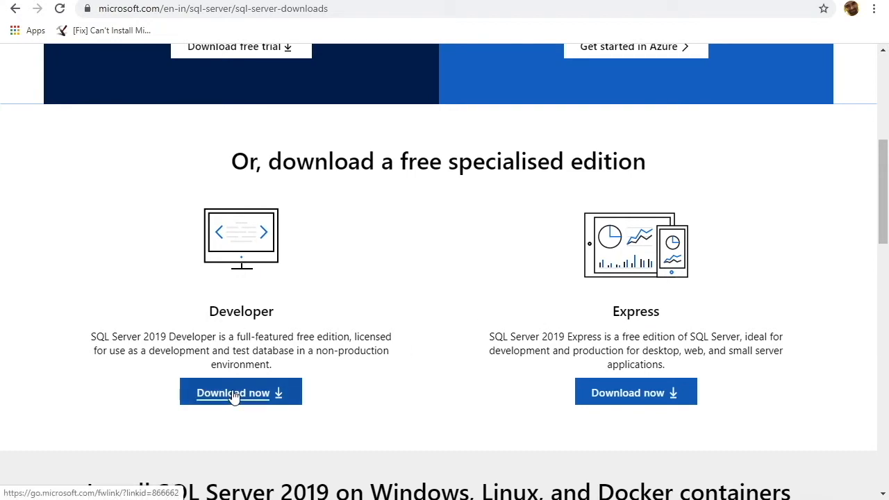
Download the SQL Server 2019 Developer installer and reveal it with 'Show in folder'.
{"action": "left_click", "coordinate": [233, 392]}
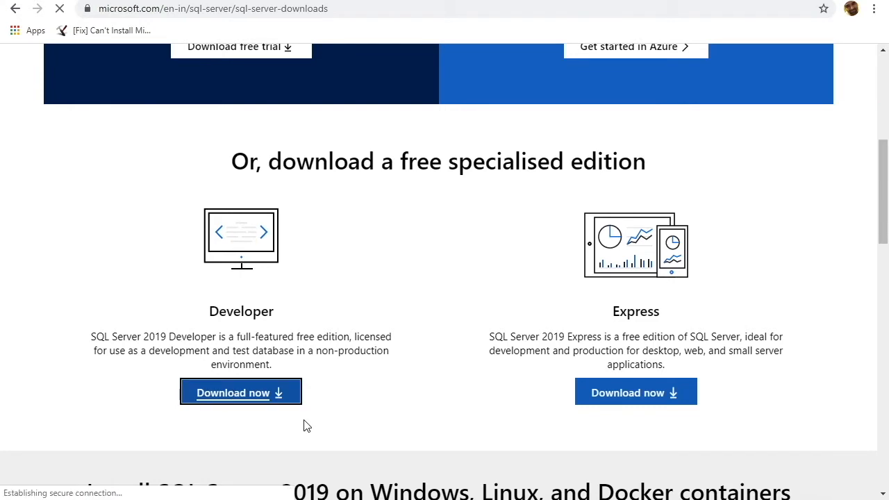
{"action": "left_click", "coordinate": [240, 391]}
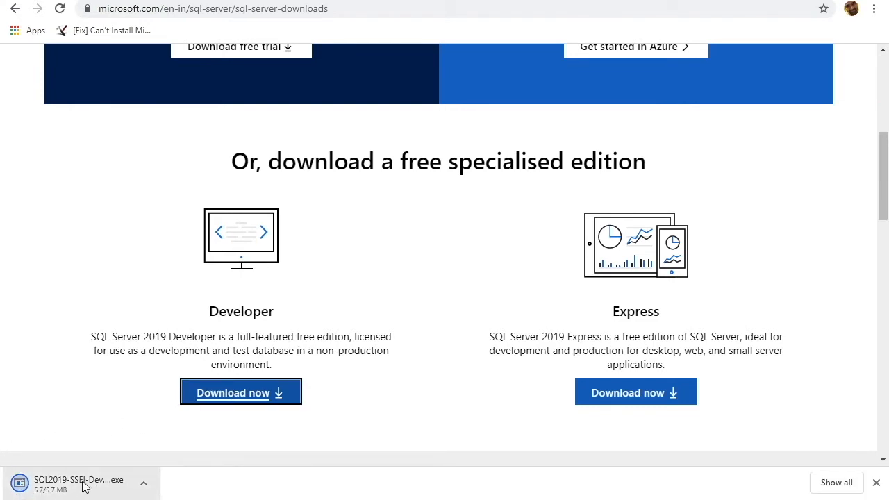
{"action": "mouse_move", "coordinate": [4, 477]}
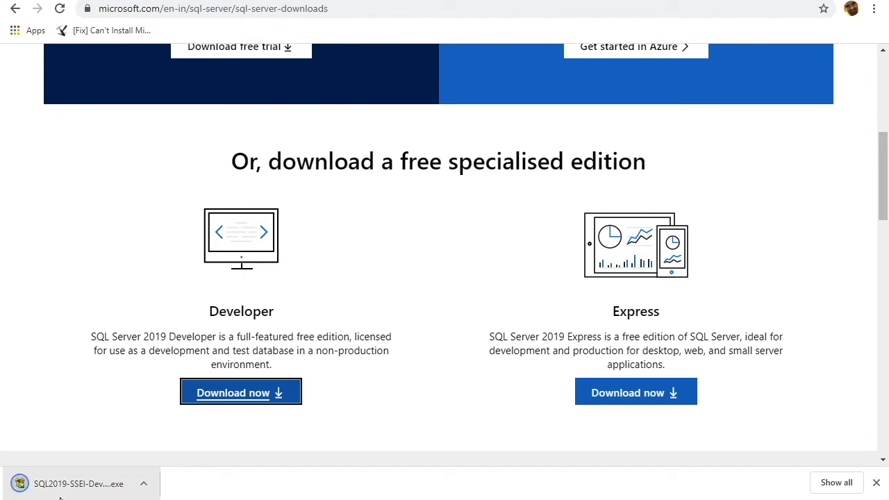
{"action": "left_click", "coordinate": [146, 481]}
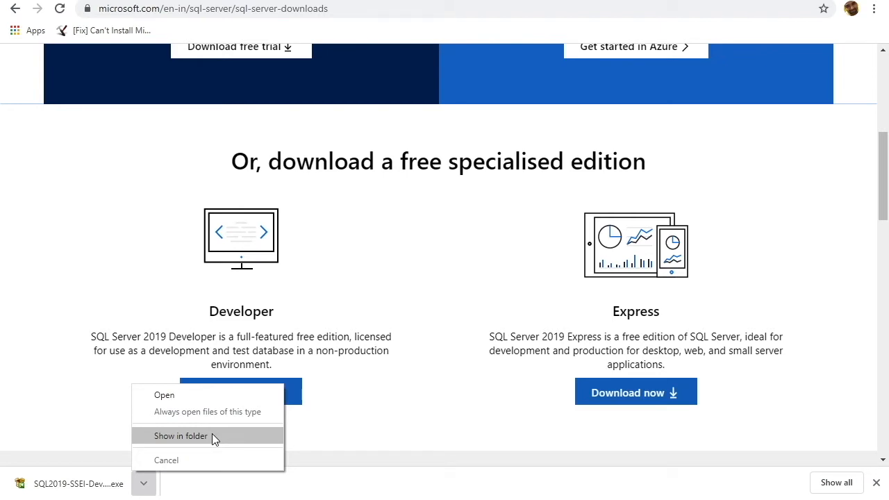
{"action": "left_click", "coordinate": [180, 434]}
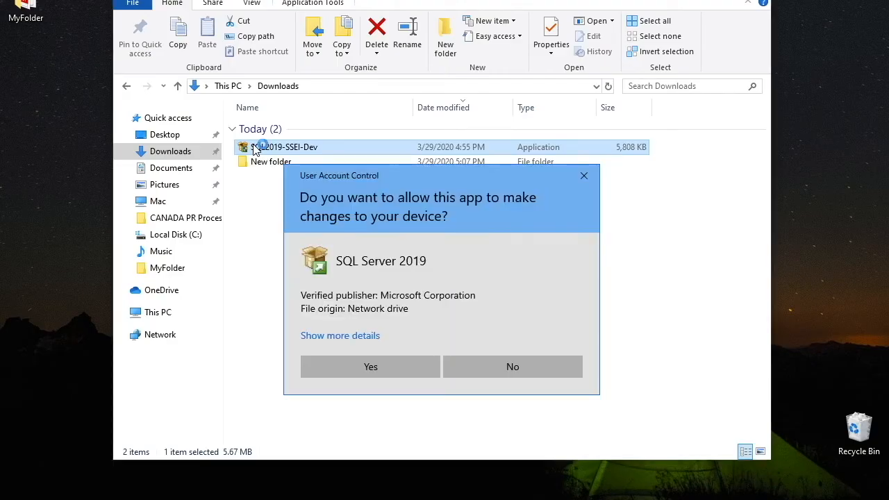
Approve the UAC prompt, launch the Developer installer, and choose the Download Media type.
{"action": "left_click", "coordinate": [369, 367]}
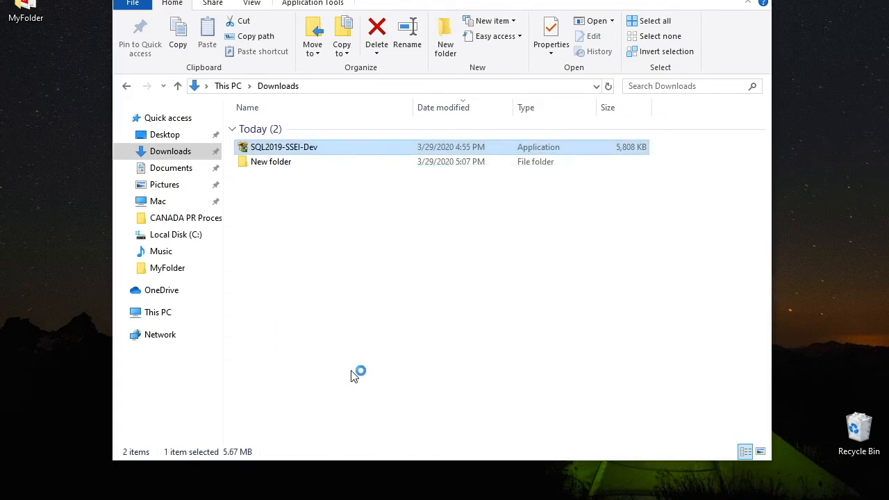
{"action": "double_click", "coordinate": [280, 147]}
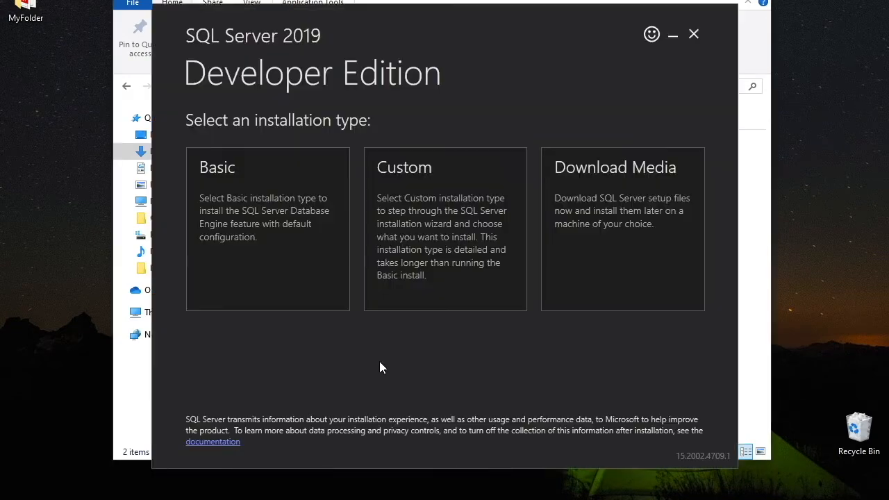
{"action": "mouse_move", "coordinate": [178, 105]}
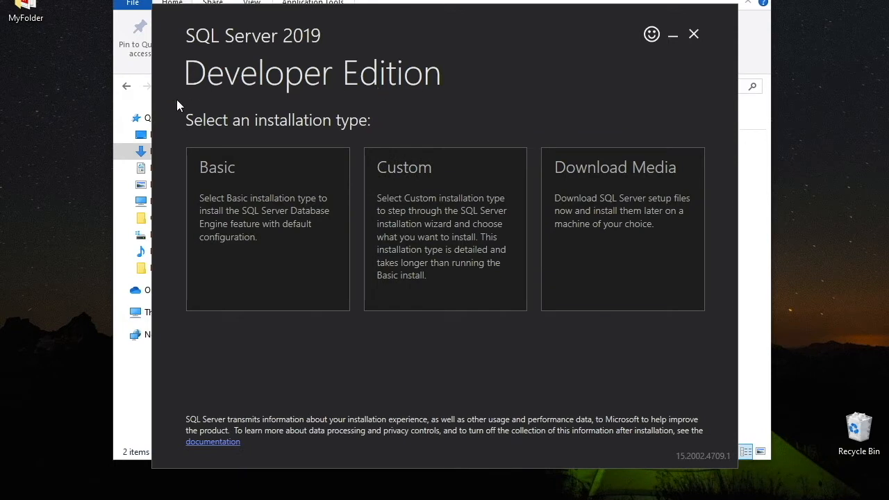
{"action": "mouse_move", "coordinate": [190, 344]}
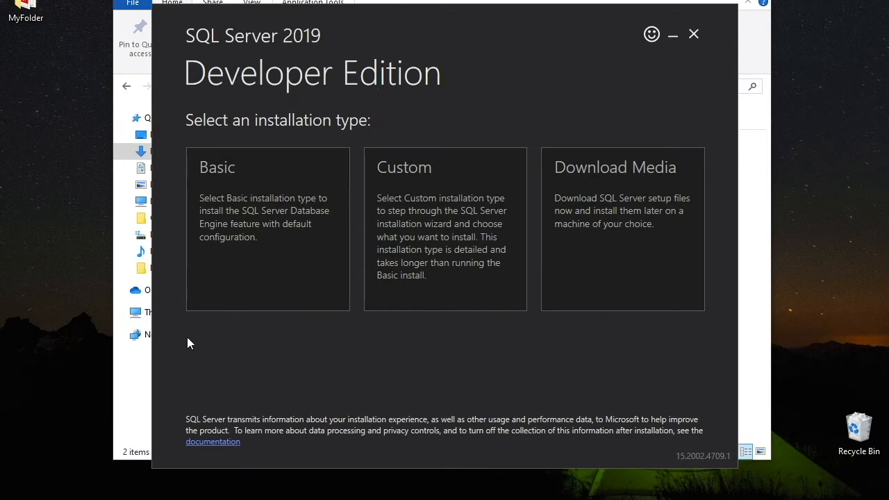
{"action": "left_click", "coordinate": [267, 229]}
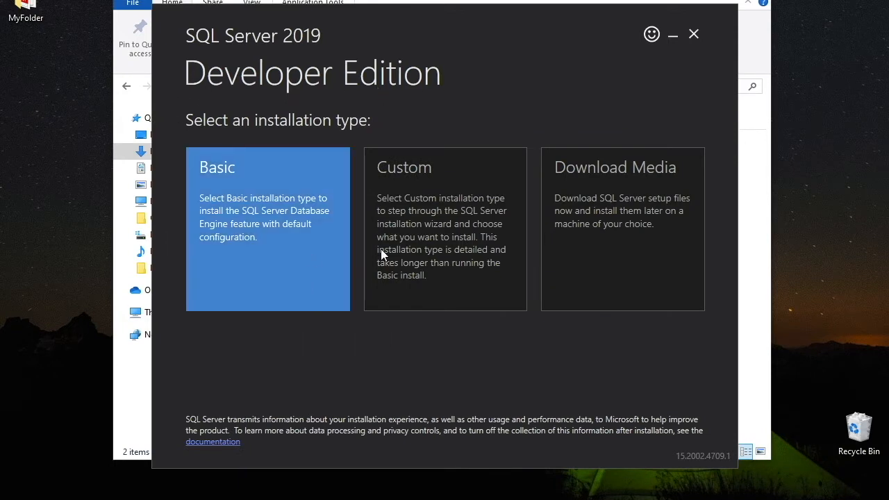
{"action": "mouse_move", "coordinate": [299, 213]}
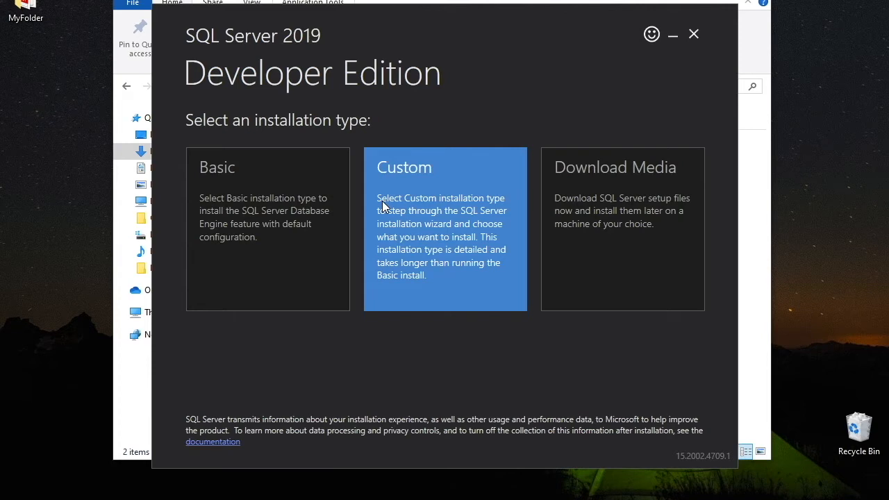
{"action": "mouse_move", "coordinate": [620, 130]}
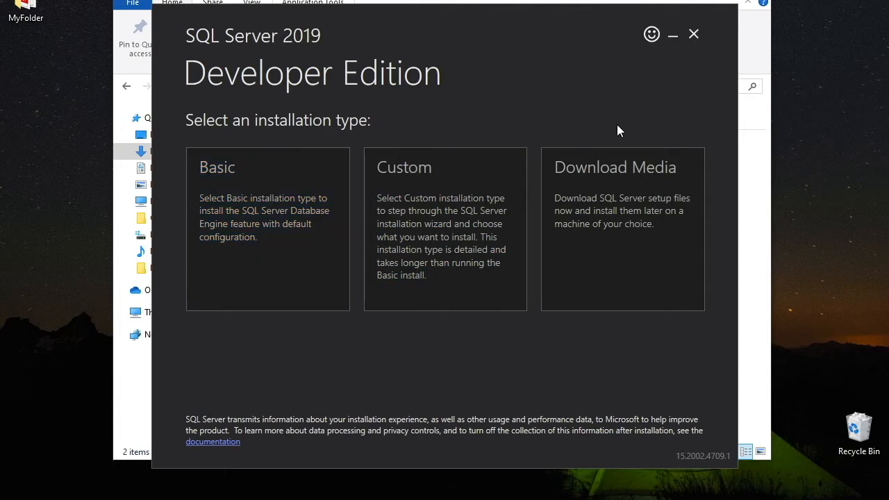
{"action": "mouse_move", "coordinate": [599, 323]}
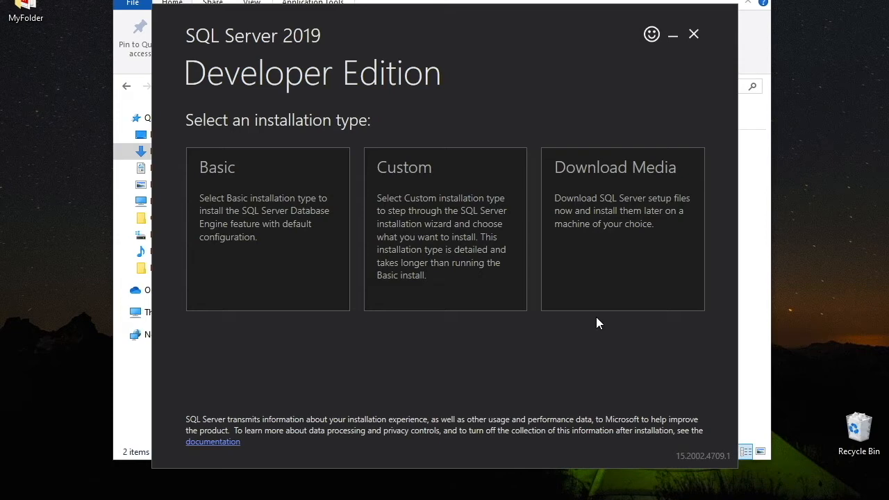
{"action": "mouse_move", "coordinate": [694, 73]}
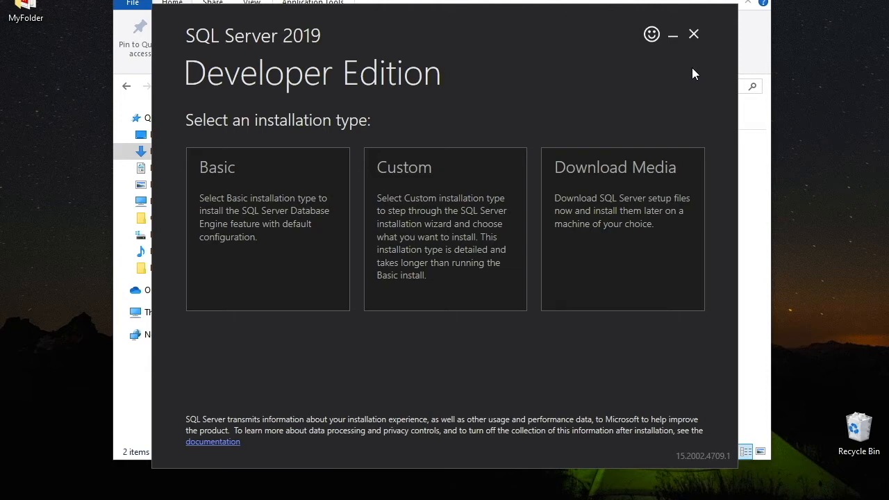
{"action": "mouse_move", "coordinate": [631, 212]}
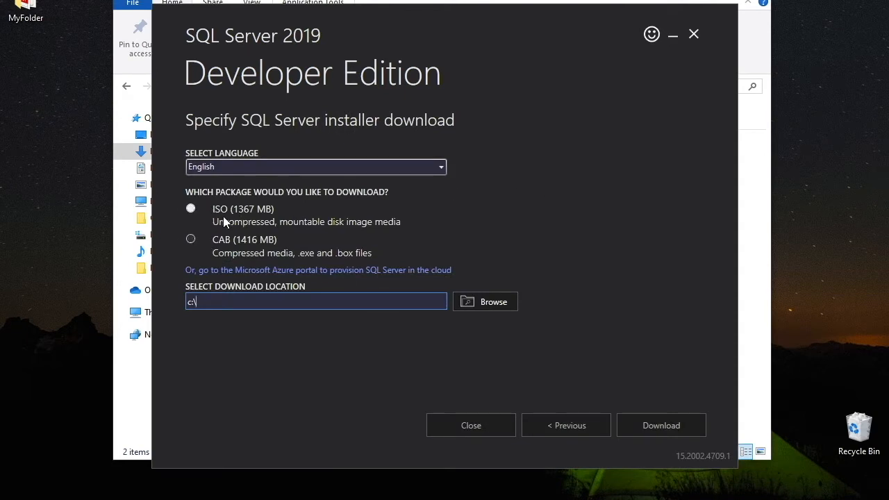
{"action": "mouse_move", "coordinate": [217, 218]}
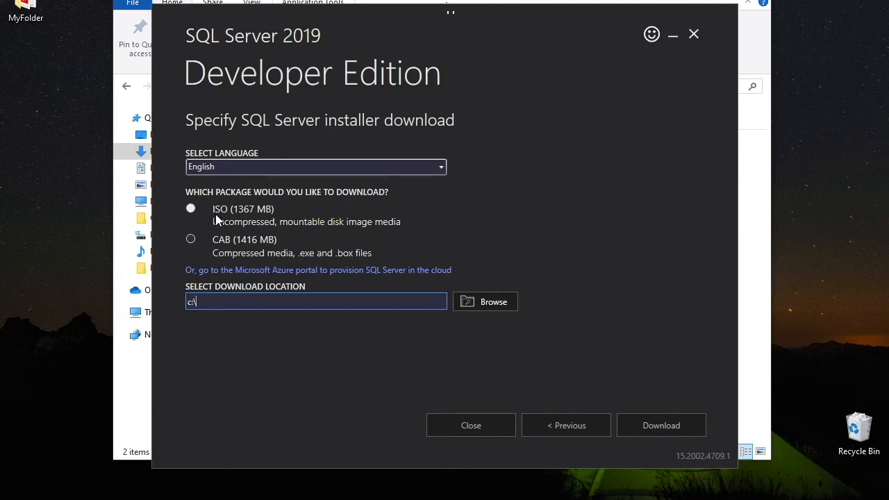
Select the ISO package in the media download settings, then close the installer.
{"action": "left_click", "coordinate": [190, 208]}
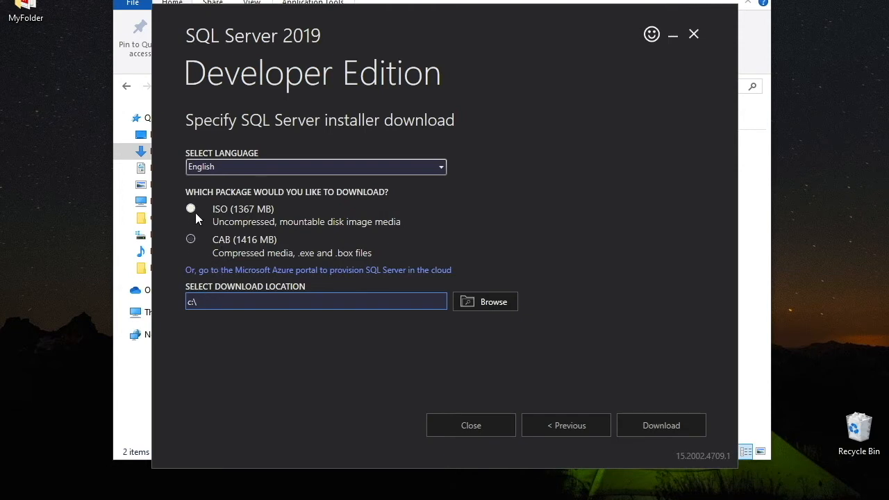
{"action": "left_click", "coordinate": [191, 209]}
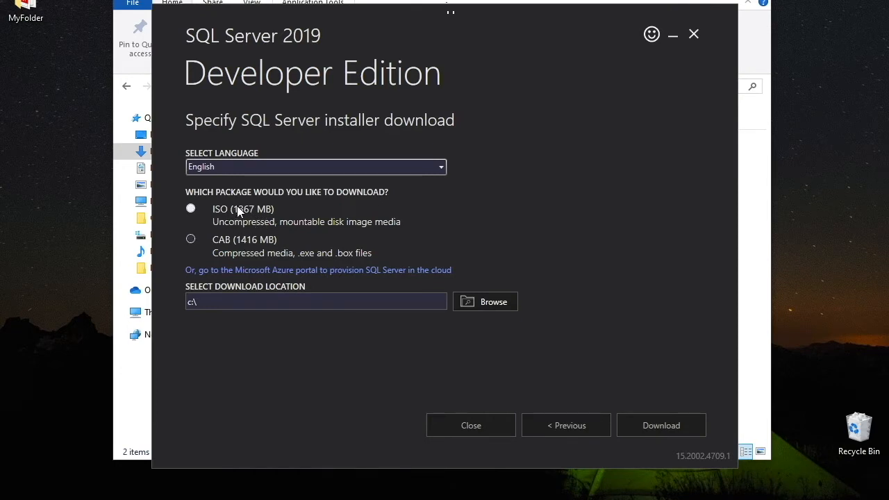
{"action": "left_click", "coordinate": [191, 209]}
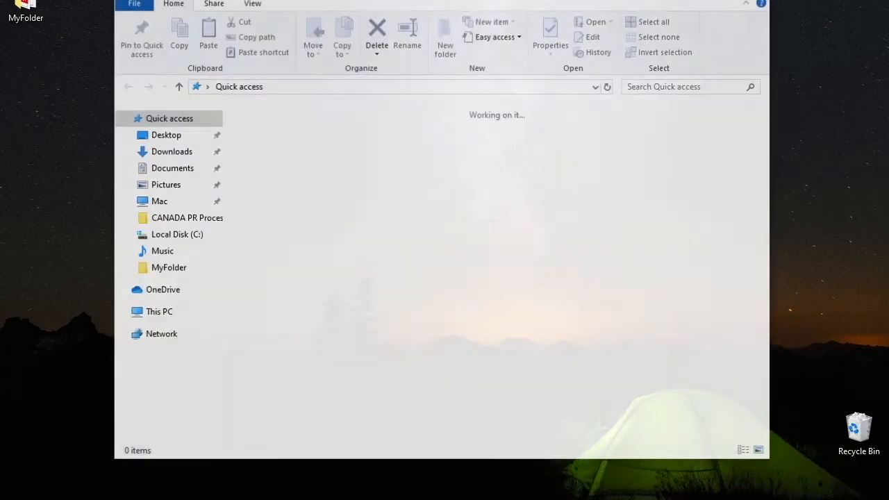
Mount the SQLServer2019-x64-ENU-Dev disc image from Local Disk (C:).
{"action": "left_click", "coordinate": [175, 234]}
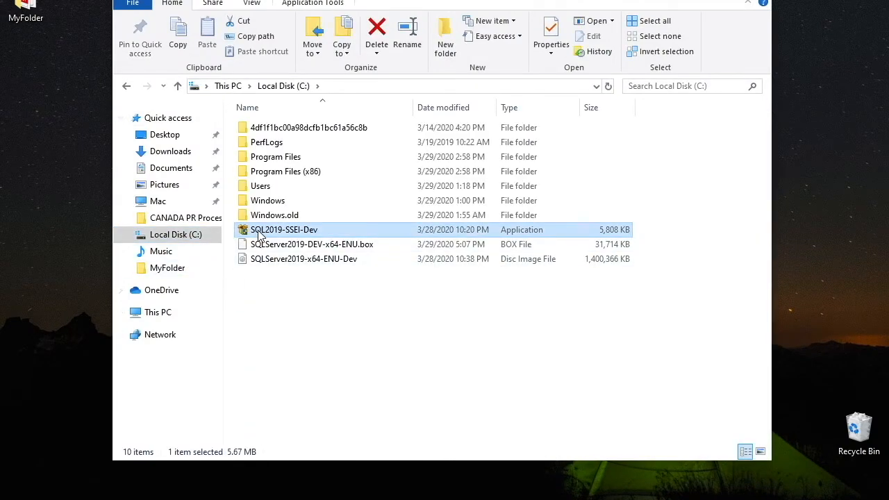
{"action": "left_click", "coordinate": [304, 258]}
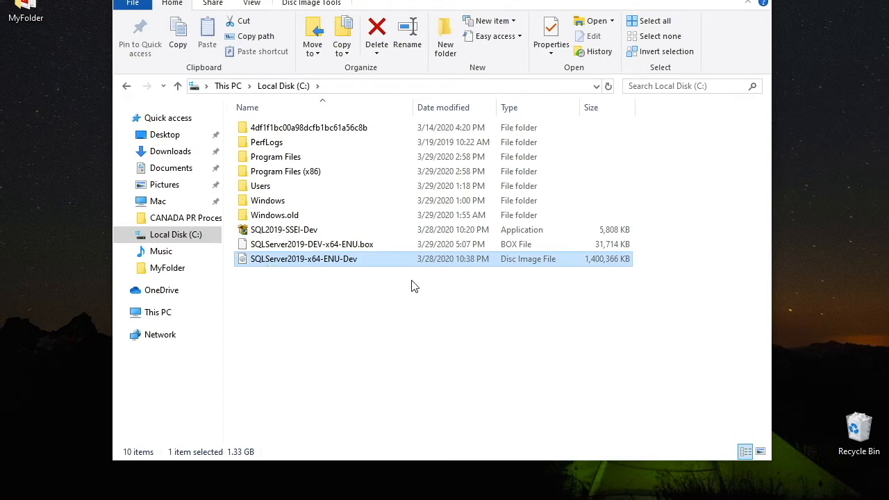
{"action": "left_click", "coordinate": [313, 5]}
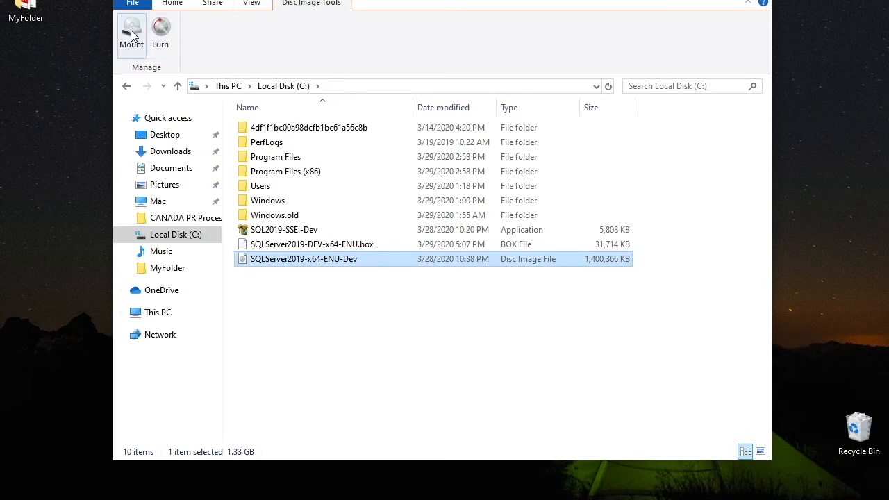
{"action": "left_click", "coordinate": [132, 34]}
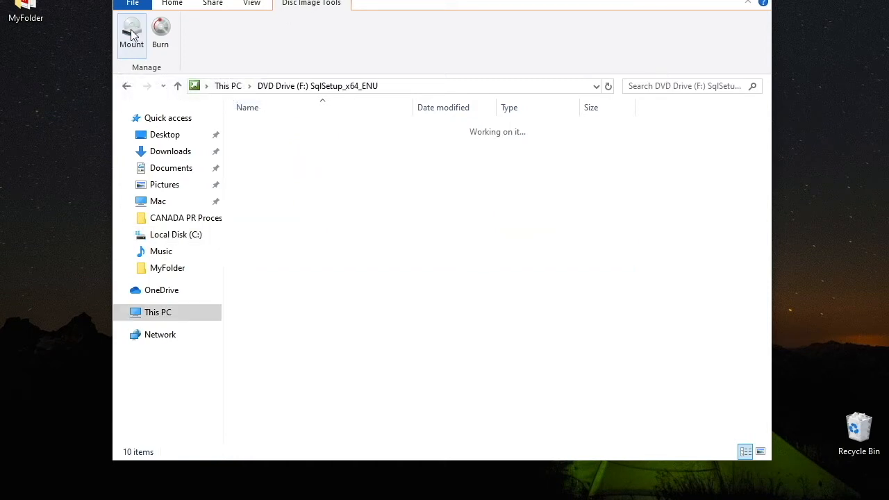
Run setup from the mounted image and approve the UAC prompt.
{"action": "left_click", "coordinate": [260, 229]}
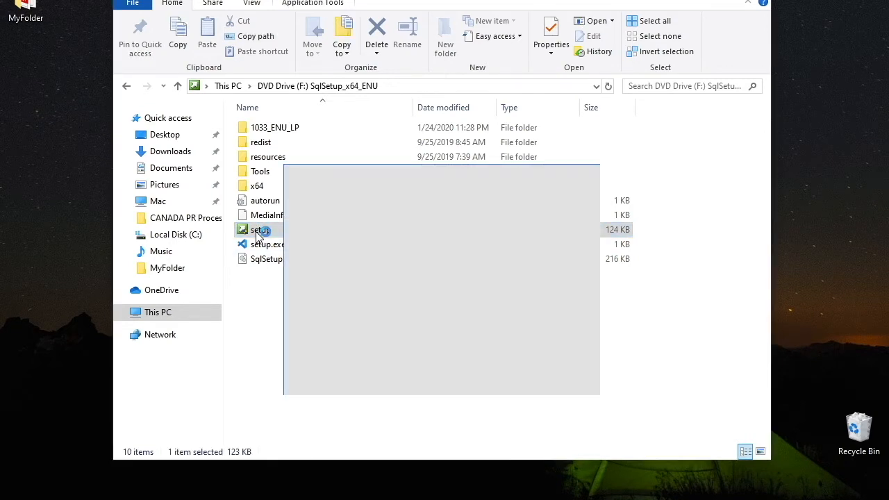
{"action": "double_click", "coordinate": [261, 229]}
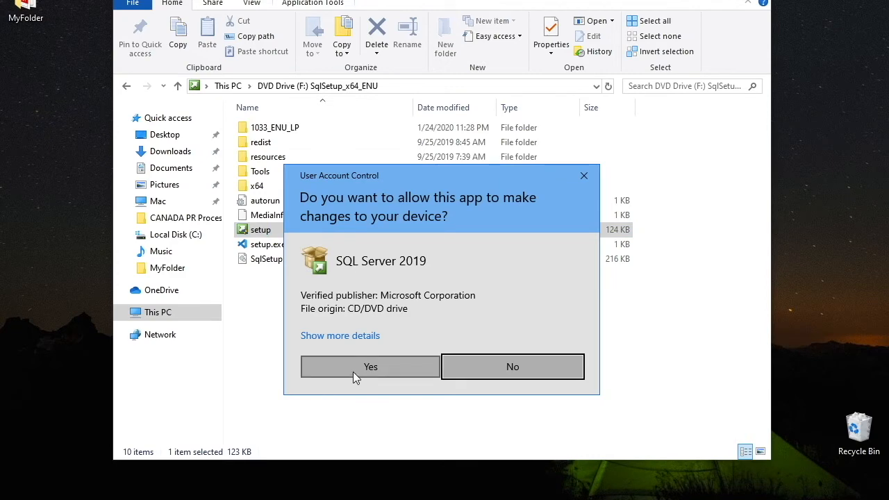
{"action": "left_click", "coordinate": [370, 367]}
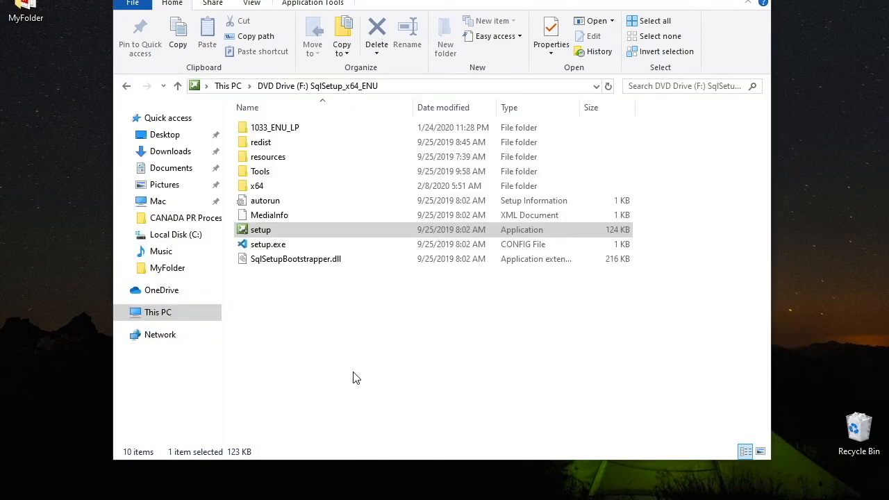
{"action": "double_click", "coordinate": [259, 230]}
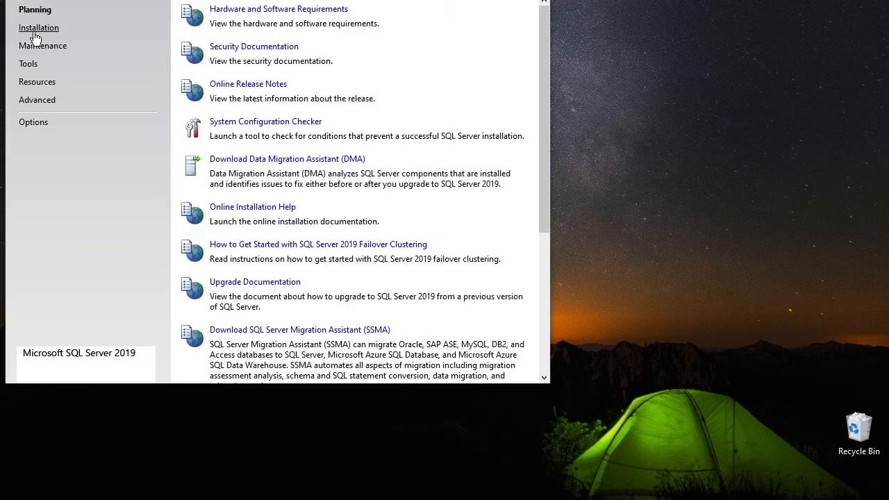
Show the Installation options in SQL Server Installation Center.
{"action": "left_click", "coordinate": [40, 27]}
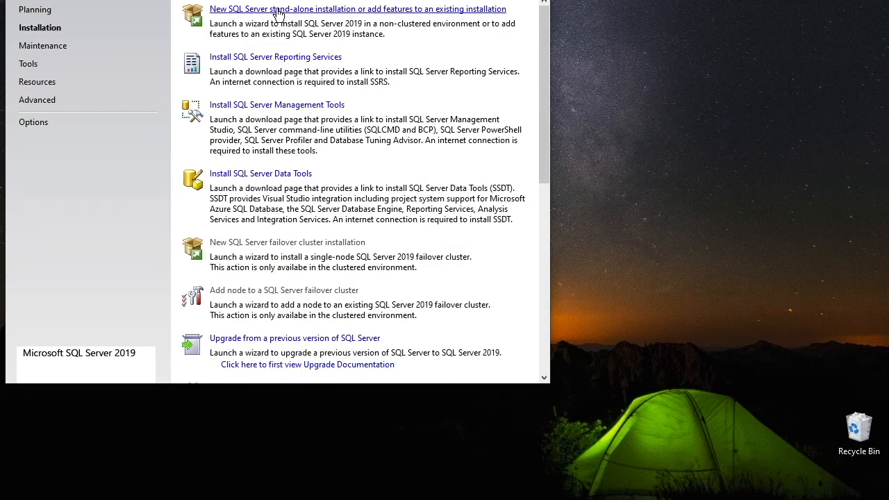
{"action": "mouse_move", "coordinate": [309, 17]}
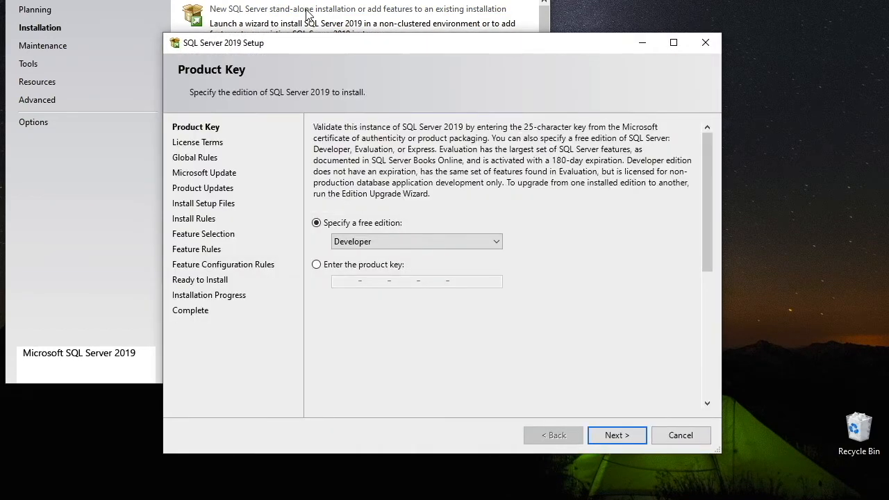
{"action": "mouse_move", "coordinate": [283, 52]}
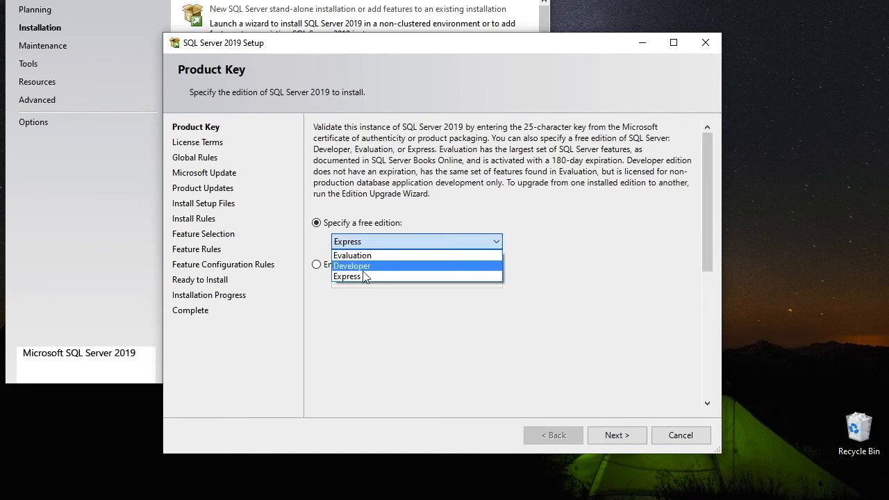
{"action": "mouse_move", "coordinate": [375, 276]}
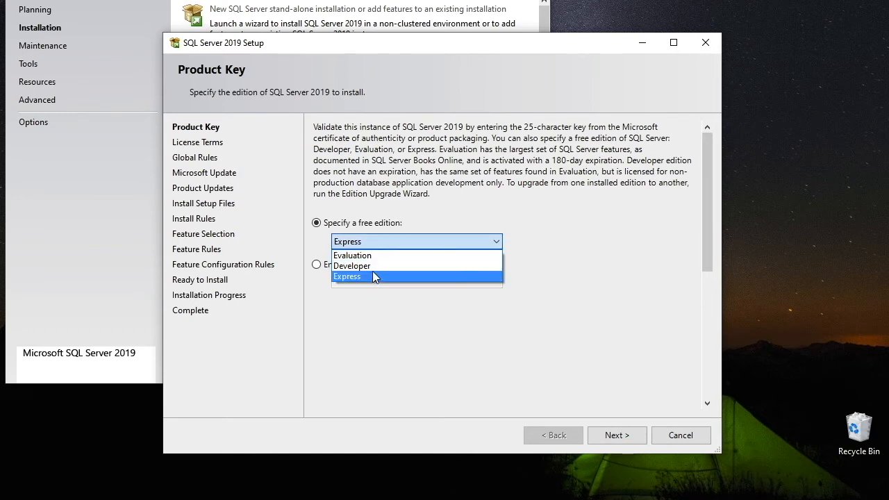
{"action": "mouse_move", "coordinate": [375, 255]}
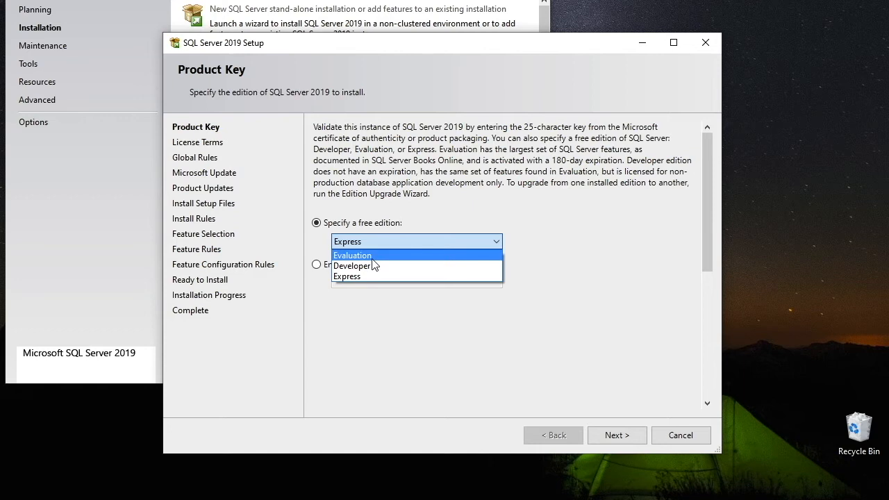
{"action": "mouse_move", "coordinate": [369, 268]}
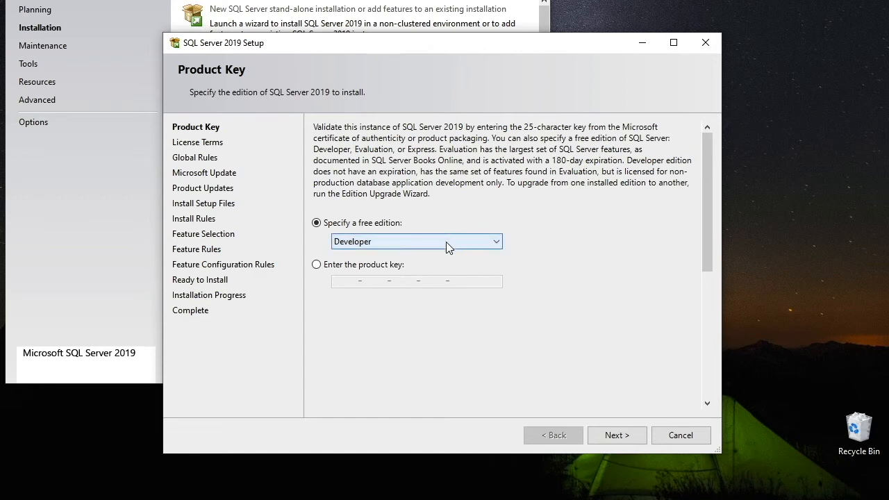
Keep the free Developer edition selected on the Product Key page and continue.
{"action": "left_click", "coordinate": [316, 265]}
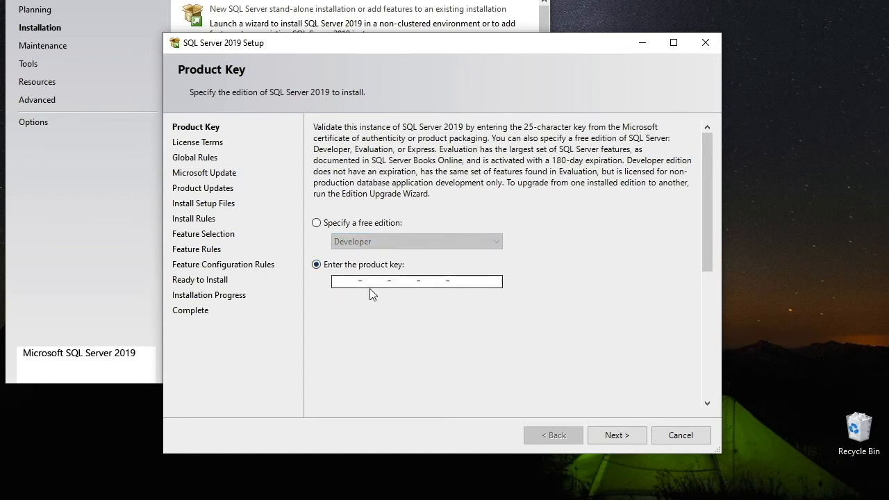
{"action": "mouse_move", "coordinate": [509, 331]}
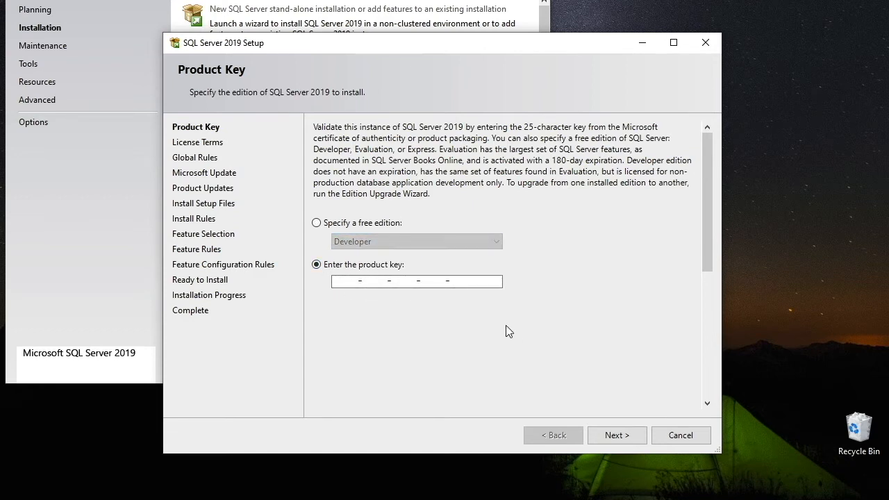
{"action": "left_click", "coordinate": [316, 223]}
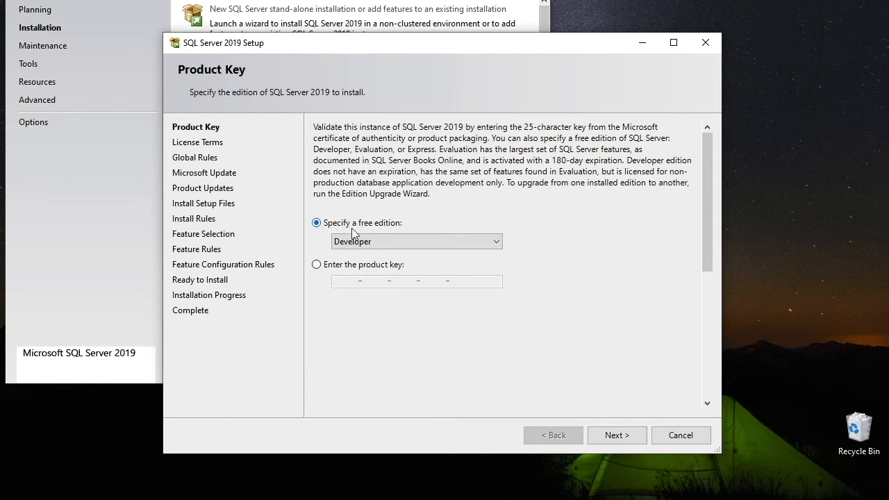
{"action": "left_click", "coordinate": [616, 435]}
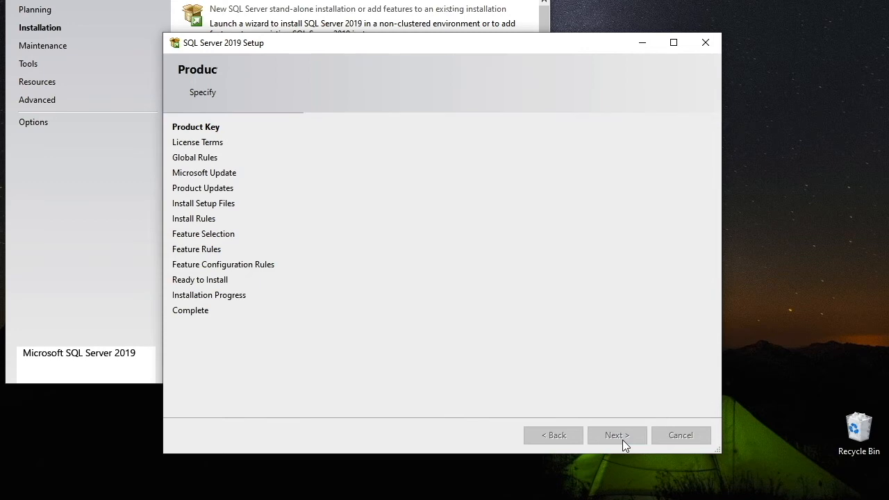
Accept the license terms and continue past Microsoft Update to Install Rules.
{"action": "left_click", "coordinate": [617, 434]}
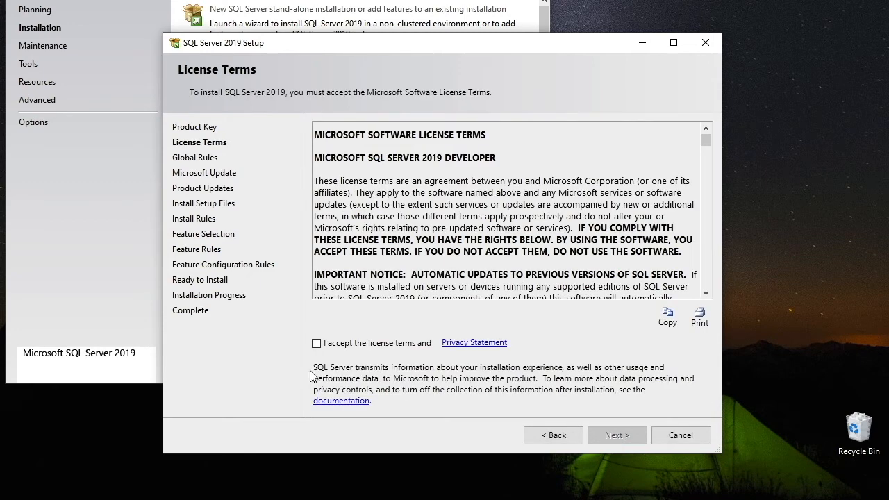
{"action": "left_click", "coordinate": [315, 342]}
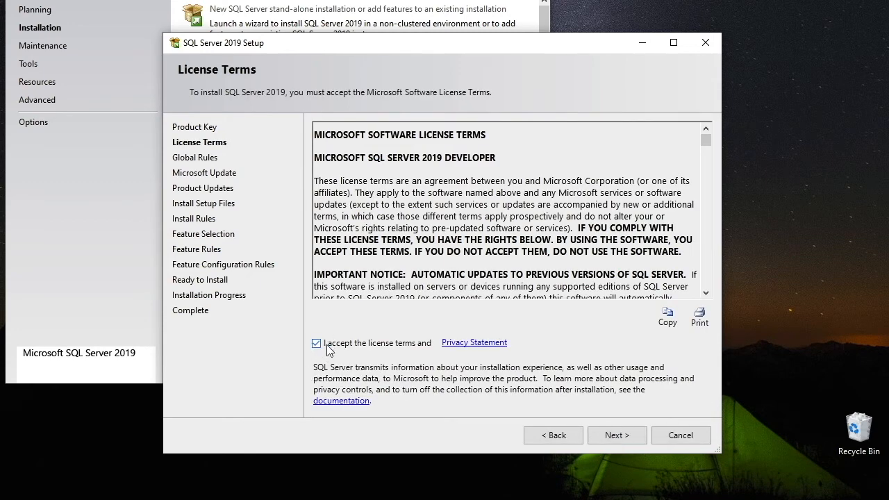
{"action": "left_click", "coordinate": [617, 435]}
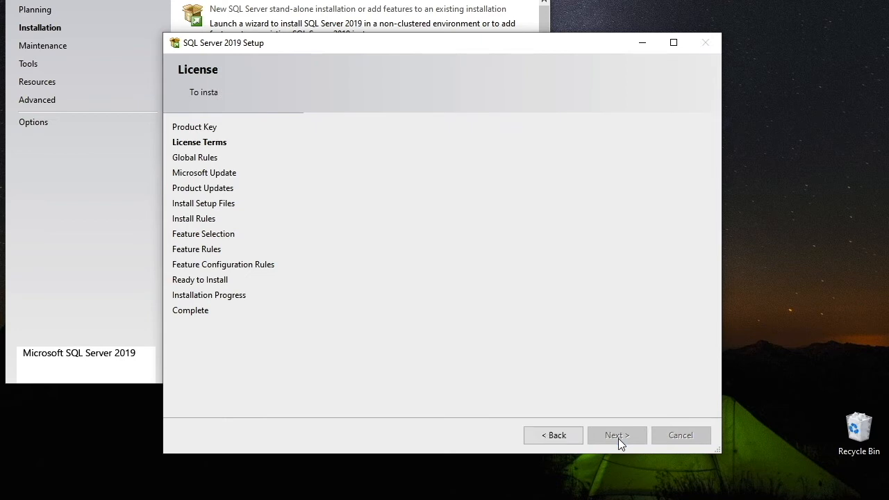
{"action": "left_click", "coordinate": [616, 434]}
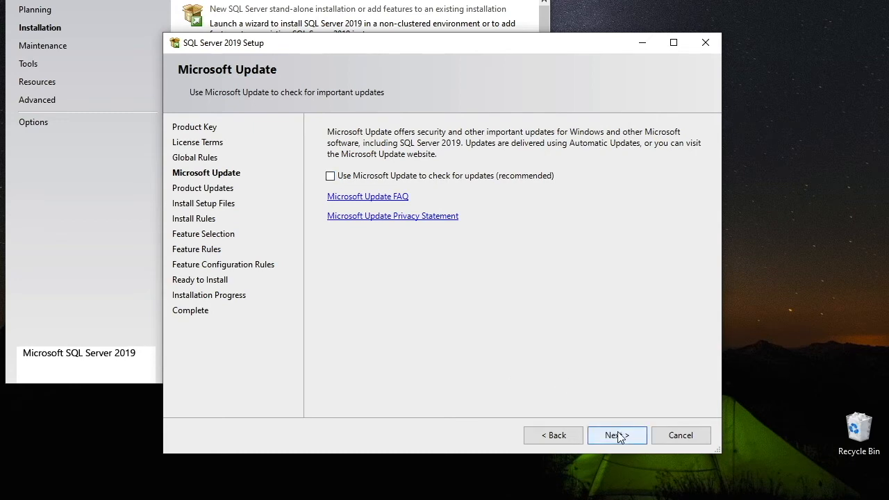
{"action": "left_click", "coordinate": [616, 435]}
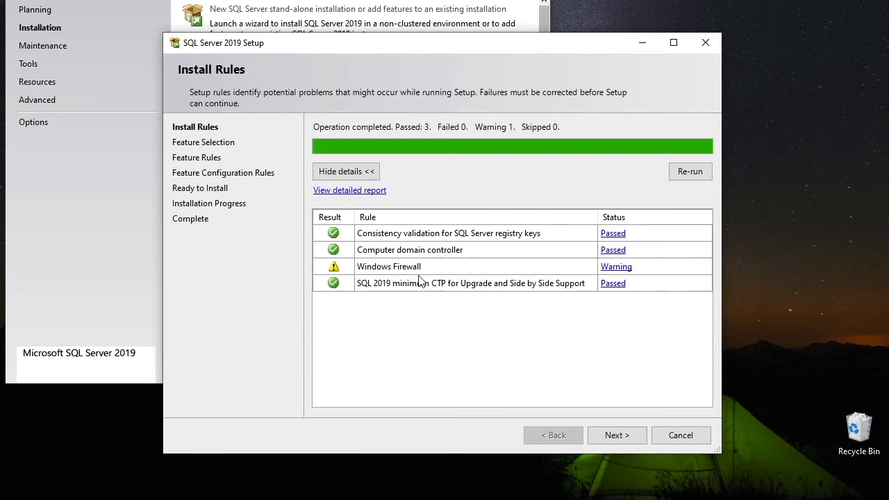
{"action": "mouse_move", "coordinate": [561, 396]}
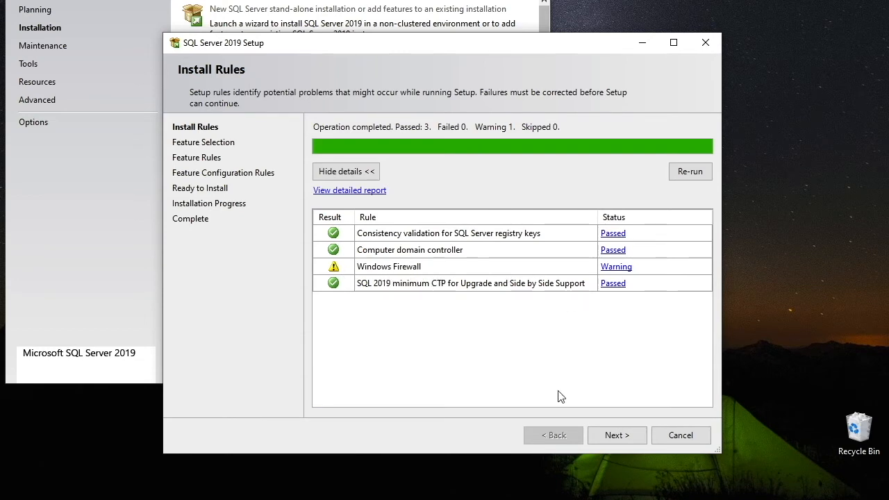
{"action": "mouse_move", "coordinate": [617, 436]}
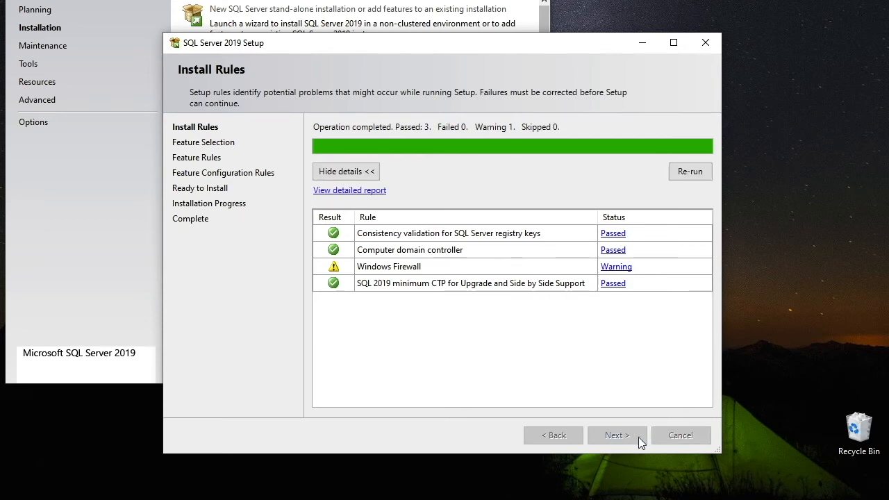
Accept the Install Rules results despite the Windows Firewall warning and continue.
{"action": "left_click", "coordinate": [617, 435]}
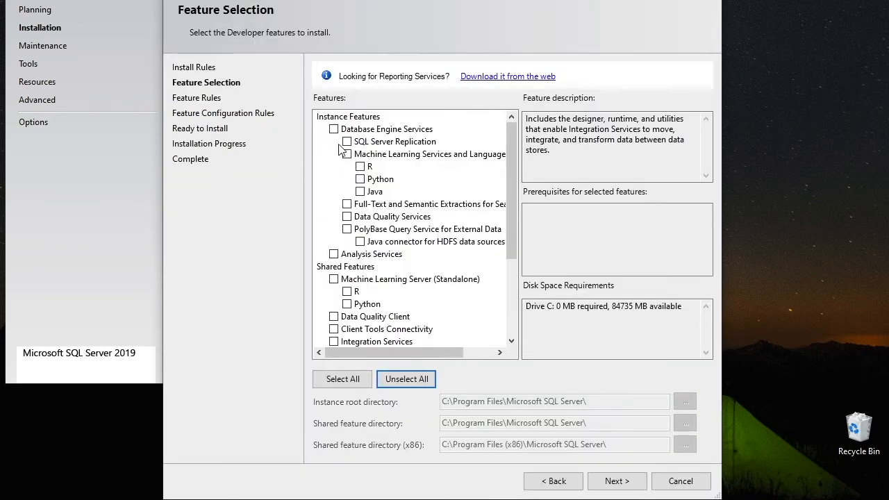
Choose Database Engine Services, Client Tools Connectivity and SQL Client Connectivity SDK as features.
{"action": "left_click", "coordinate": [334, 130]}
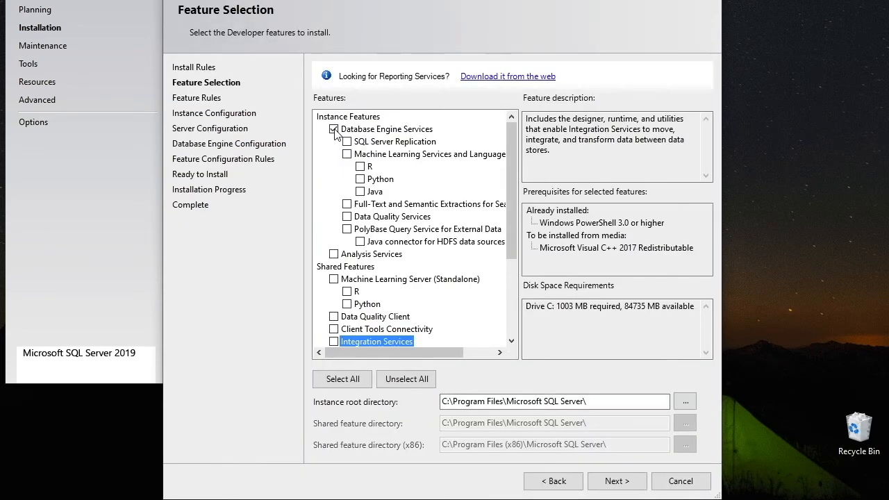
{"action": "left_click", "coordinate": [335, 129]}
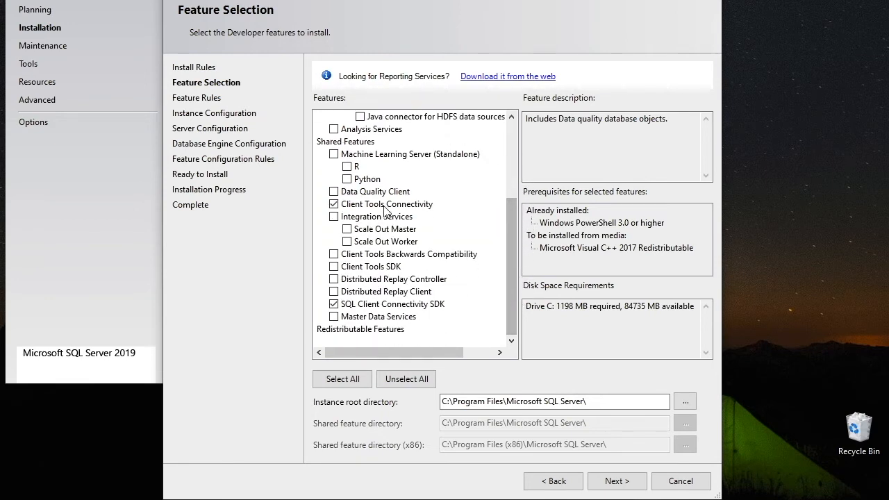
{"action": "mouse_move", "coordinate": [390, 208]}
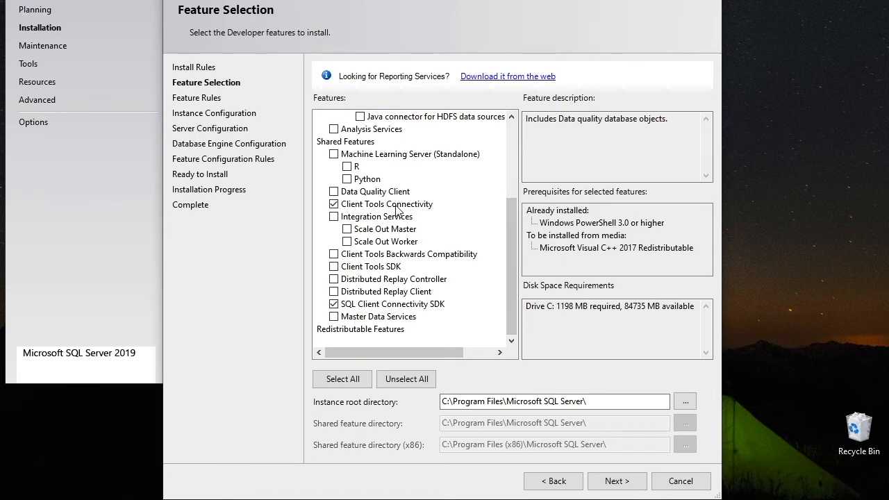
{"action": "left_click", "coordinate": [386, 203]}
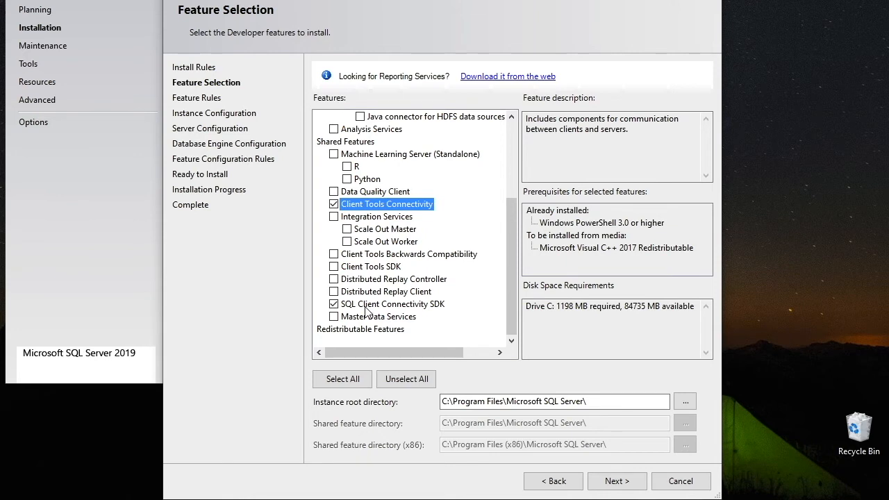
{"action": "left_click", "coordinate": [393, 304]}
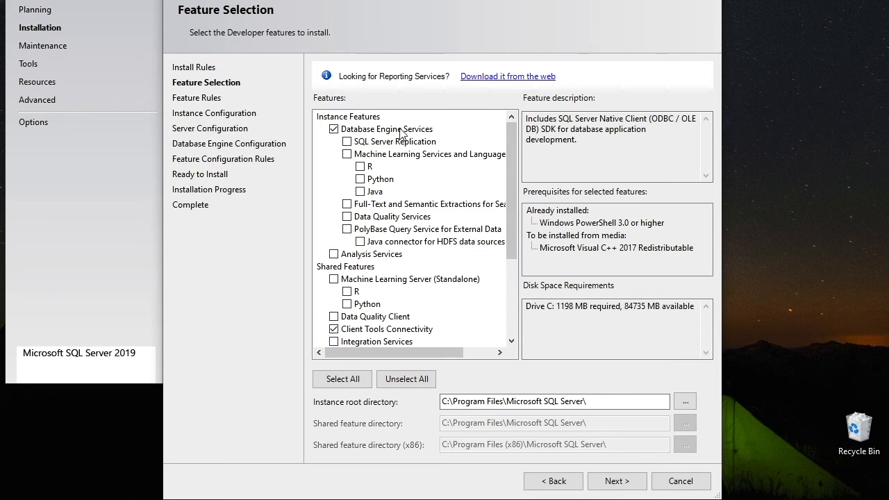
{"action": "left_click", "coordinate": [616, 481]}
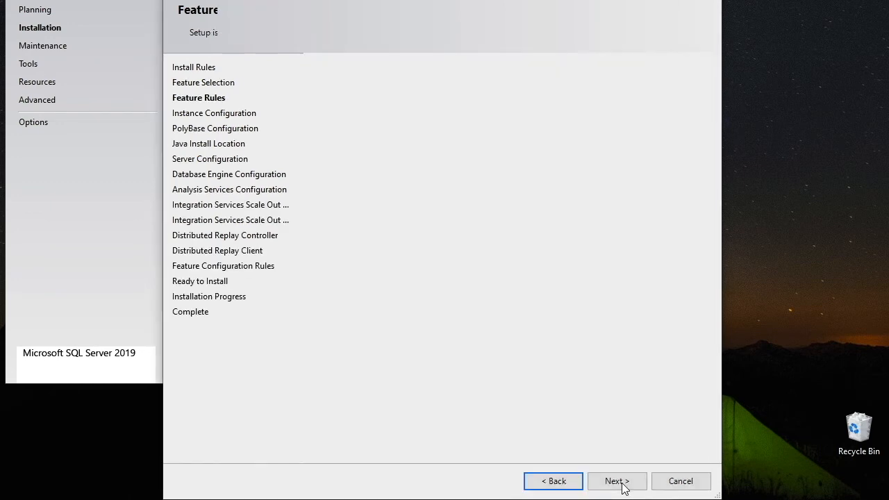
{"action": "left_click", "coordinate": [617, 481]}
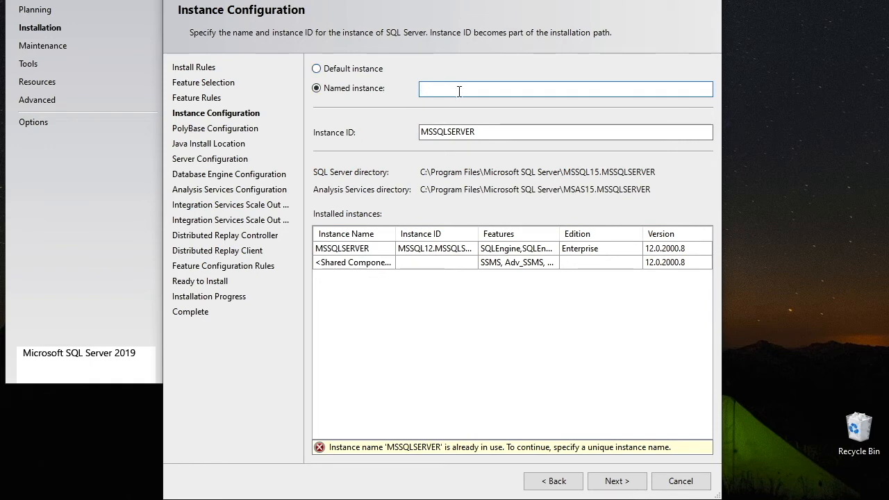
Set the named instance and Instance ID to MSSQ19 and pass the configuration rules.
{"action": "type", "text": "MSSQ"}
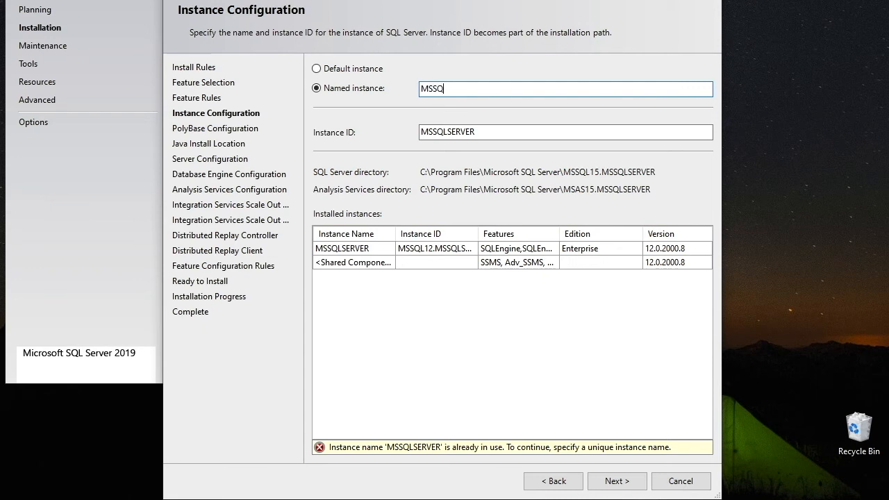
{"action": "type", "text": "19"}
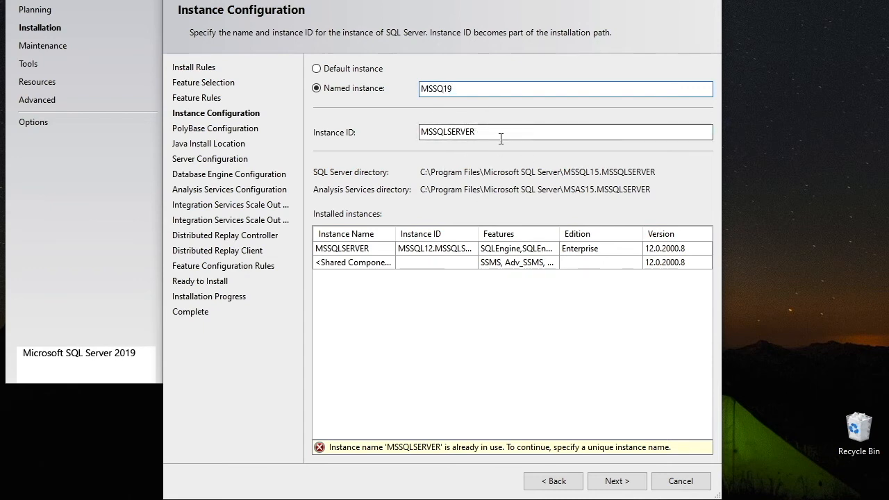
{"action": "type", "text": "MSSQ19"}
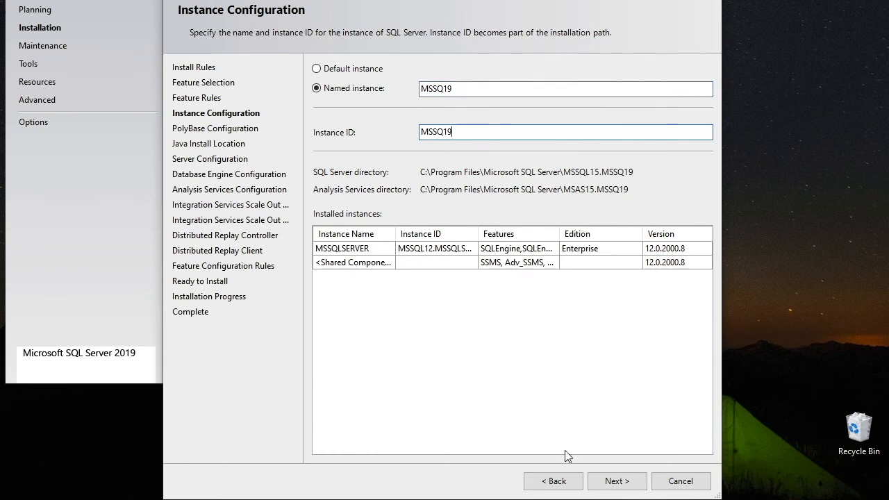
{"action": "left_click", "coordinate": [616, 481]}
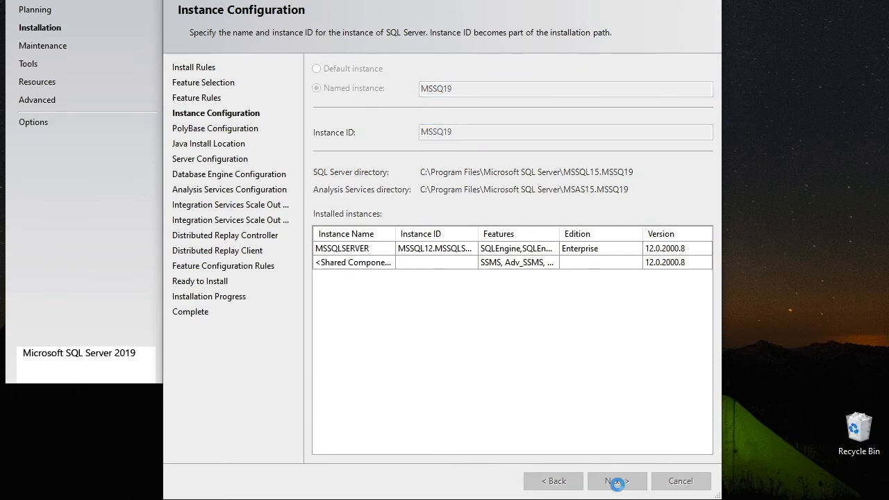
{"action": "left_click", "coordinate": [616, 481]}
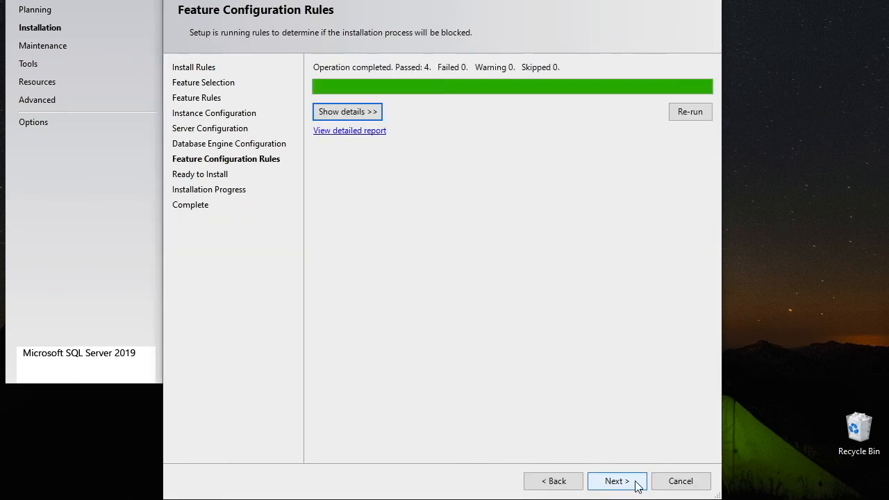
{"action": "left_click", "coordinate": [616, 481]}
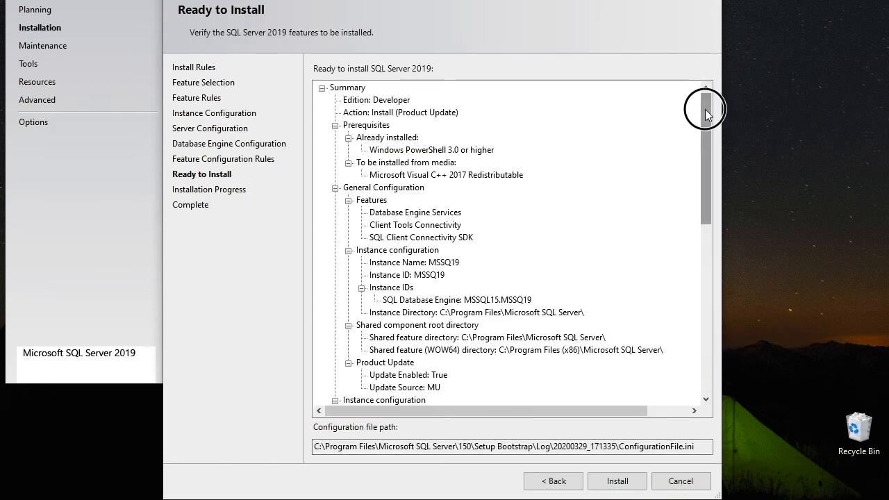
Run the SQL Server 2019 installation until all six features succeed, then close setup.
{"action": "left_click_drag", "start_coordinate": [705, 111], "coordinate": [712, 163]}
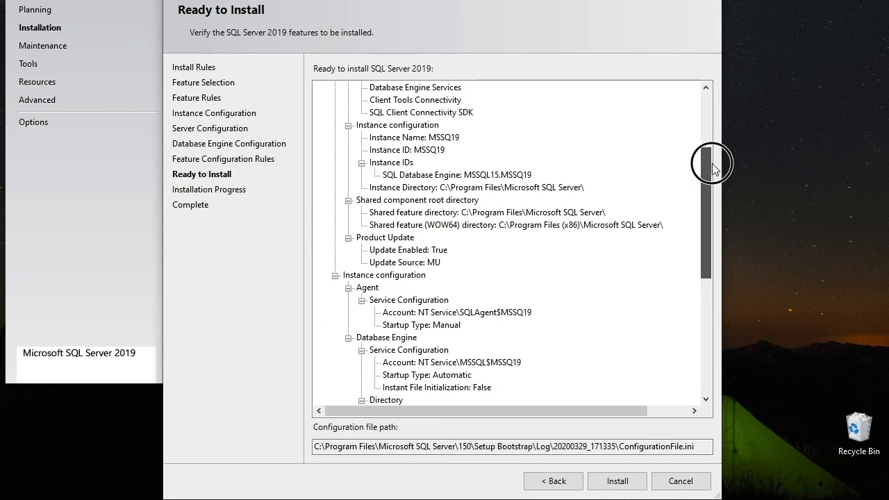
{"action": "left_click_drag", "start_coordinate": [709, 163], "coordinate": [710, 241]}
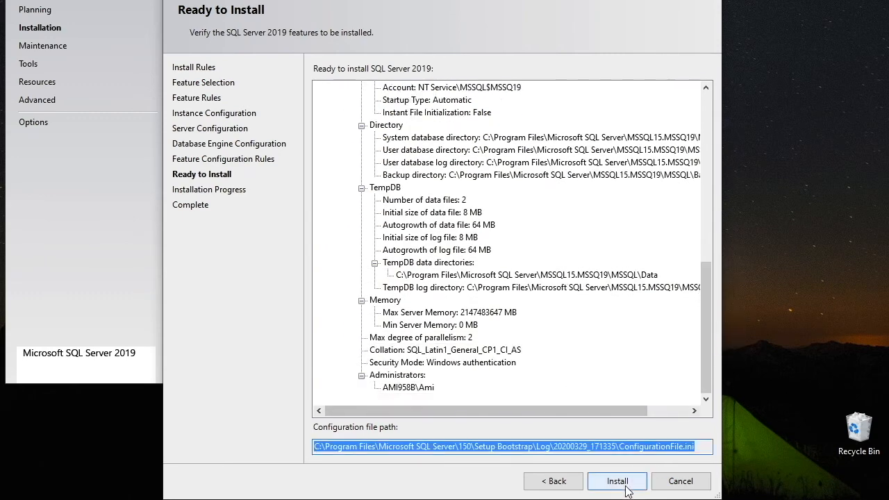
{"action": "left_click", "coordinate": [617, 480]}
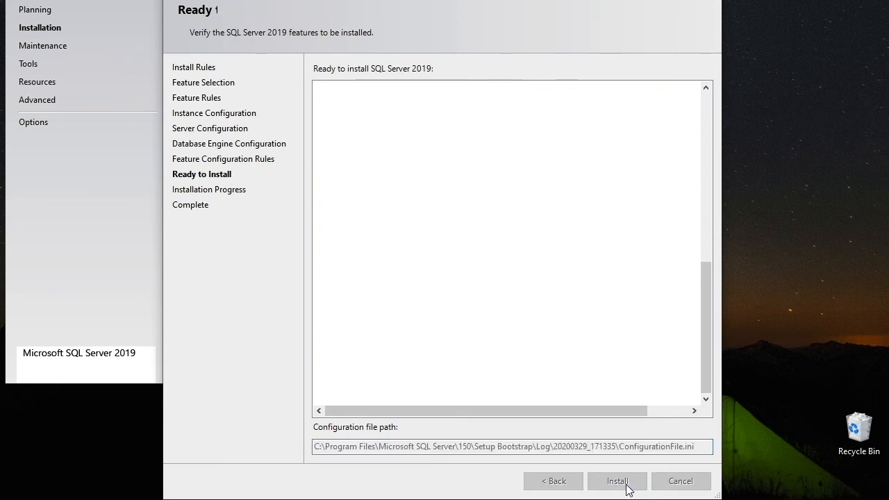
{"action": "left_click", "coordinate": [620, 481]}
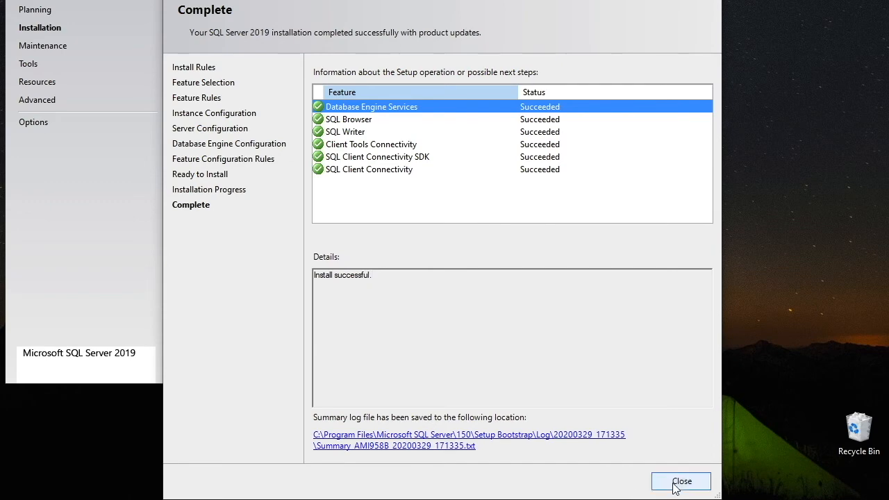
{"action": "left_click", "coordinate": [681, 480]}
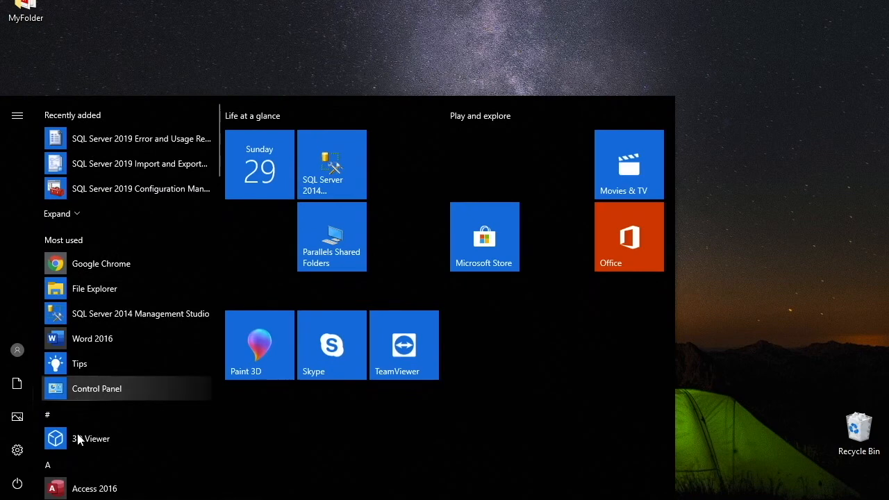
Expand the Microsoft SQL Server 2019 folder in the Start menu app list.
{"action": "scroll", "scroll_direction": "down", "scroll_amount": 3}
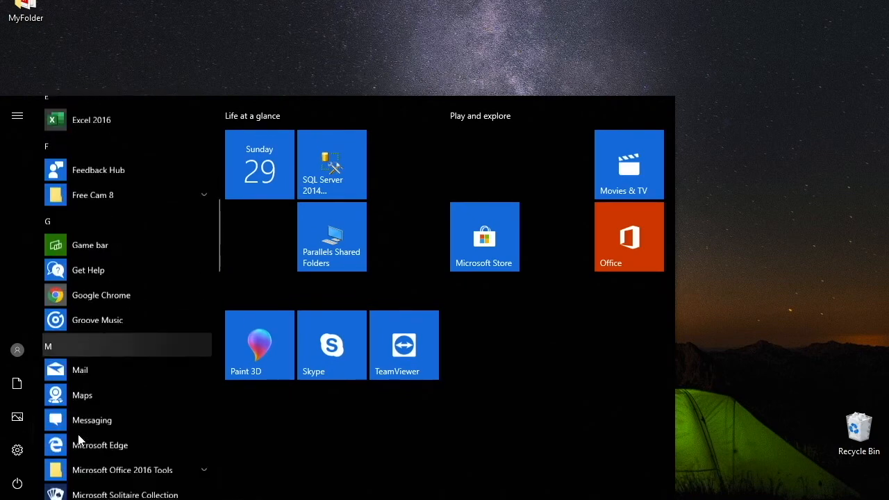
{"action": "scroll", "scroll_direction": "down", "scroll_amount": 3}
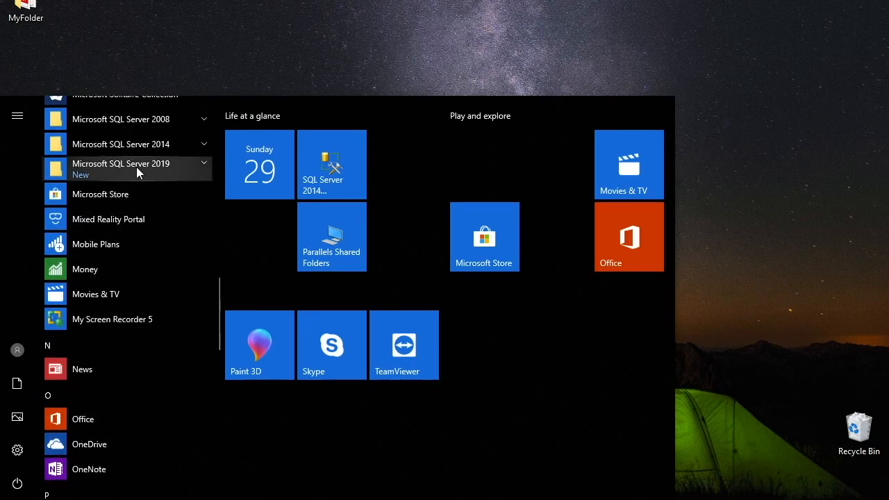
{"action": "left_click", "coordinate": [127, 168]}
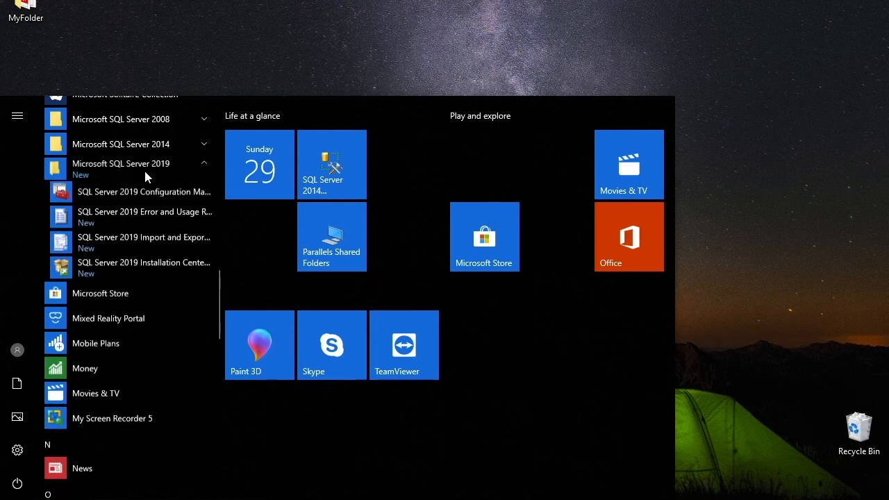
{"action": "mouse_move", "coordinate": [135, 198]}
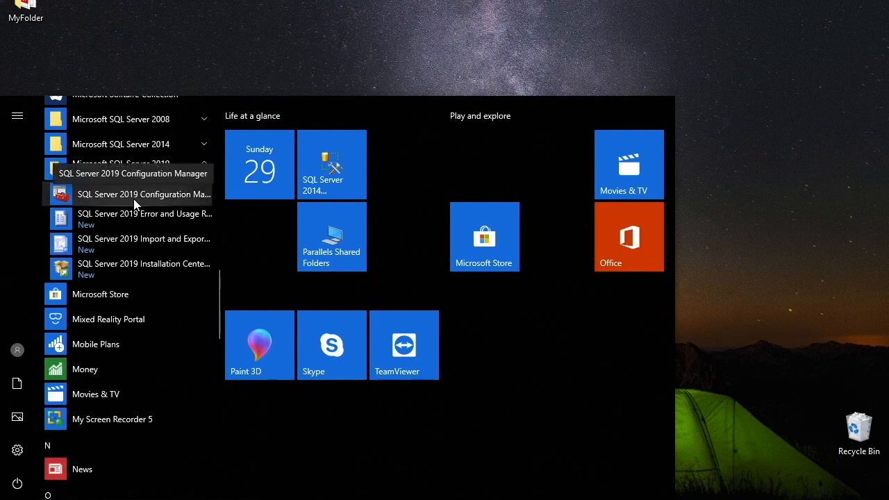
{"action": "mouse_move", "coordinate": [143, 272]}
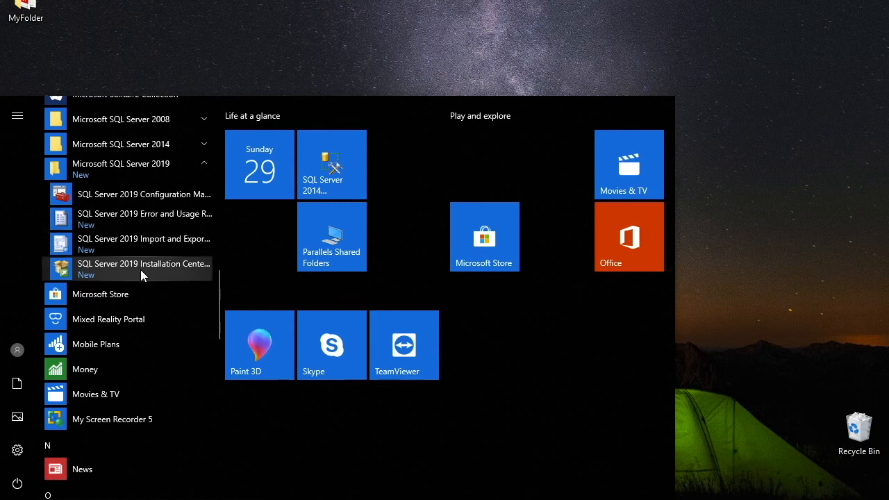
{"action": "mouse_move", "coordinate": [149, 249]}
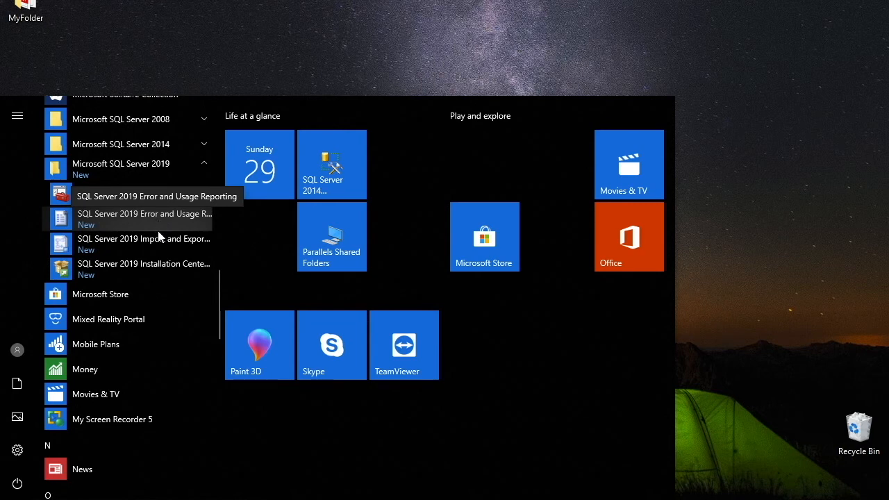
{"action": "mouse_move", "coordinate": [161, 232]}
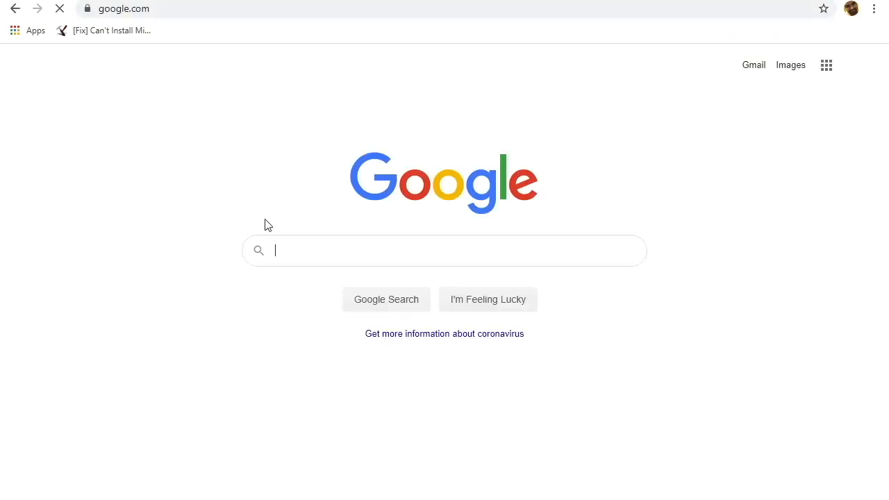
Search 'sql server management studio for sql server 2019' and download SSMS-Setup-ENU.exe.
{"action": "type", "text": "sql"}
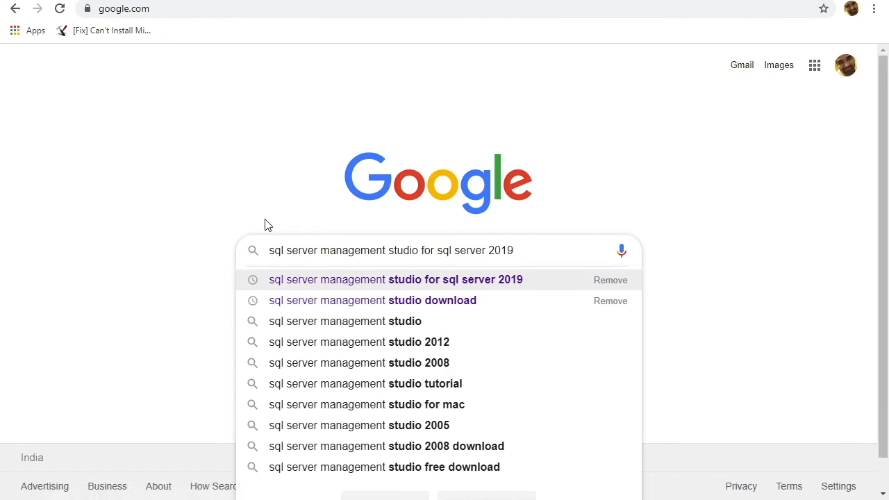
{"action": "left_click", "coordinate": [388, 279]}
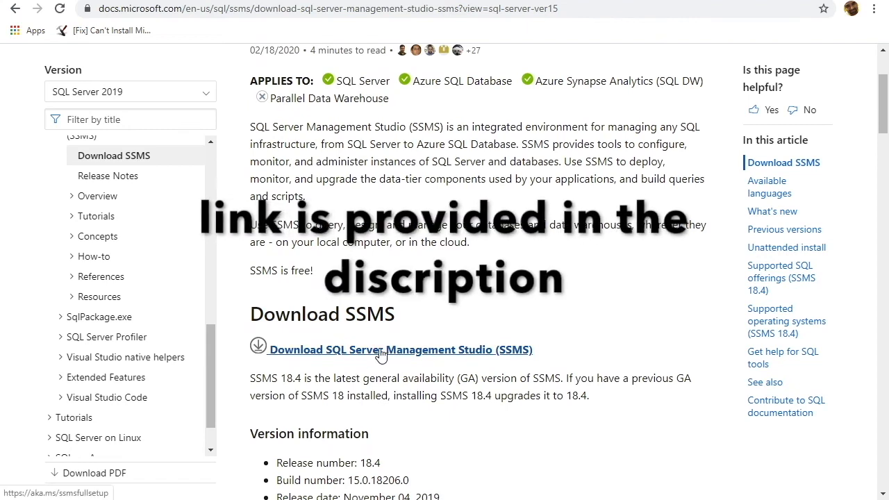
{"action": "left_click", "coordinate": [390, 349]}
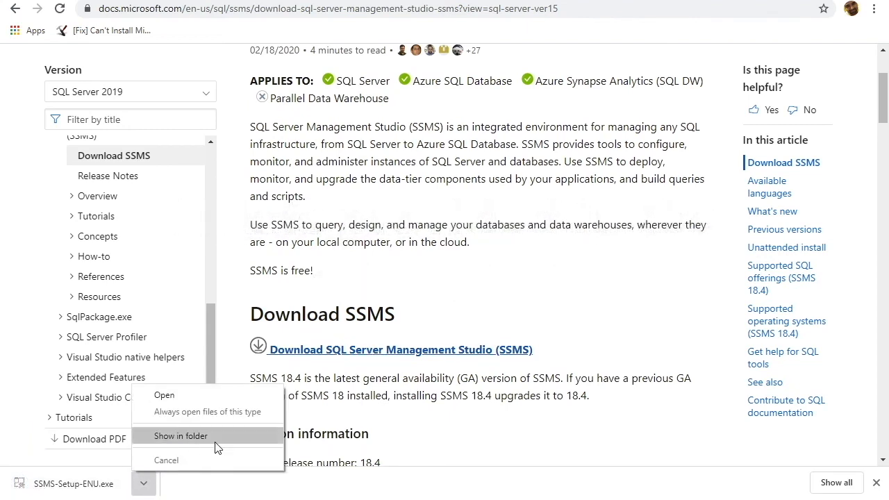
Launch SSMS-Setup-ENU from the Downloads folder.
{"action": "left_click", "coordinate": [180, 436]}
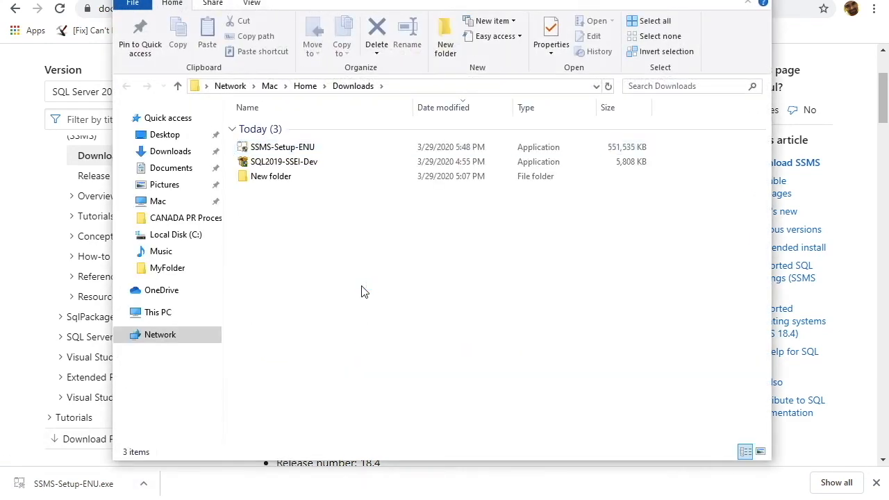
{"action": "left_click", "coordinate": [283, 147]}
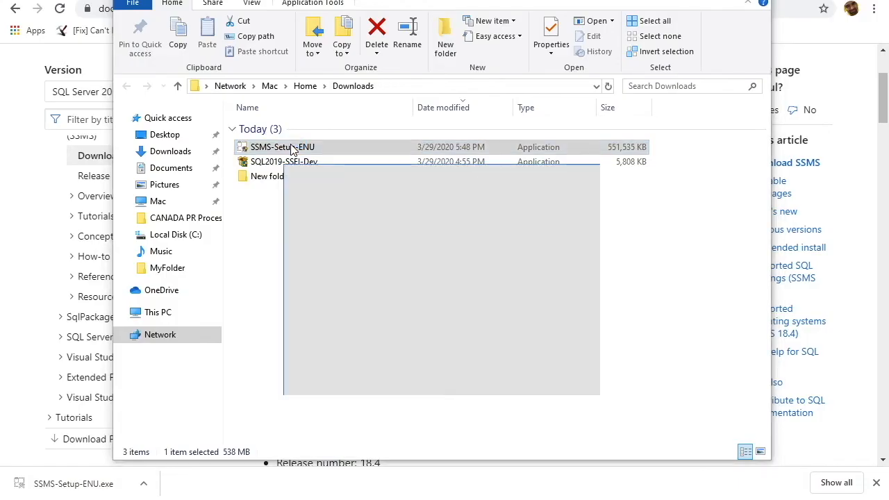
{"action": "double_click", "coordinate": [291, 147]}
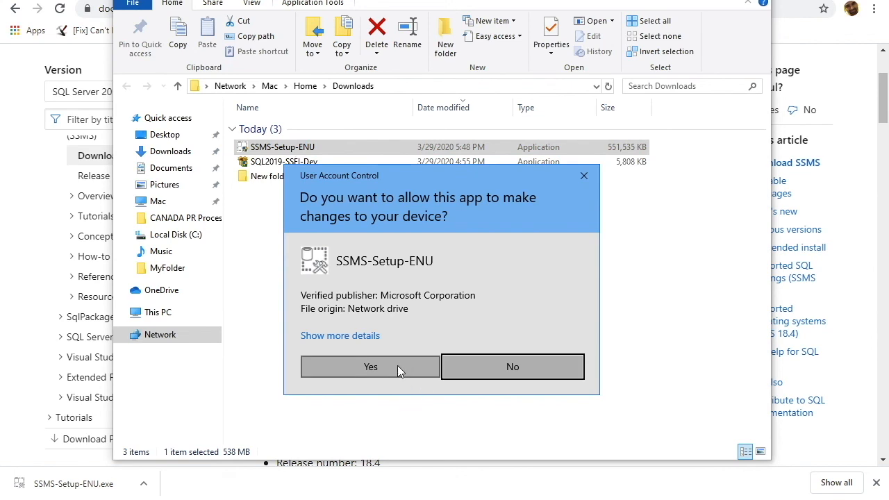
Allow the UAC prompt and install SSMS 18.4 to the default location.
{"action": "left_click", "coordinate": [370, 367]}
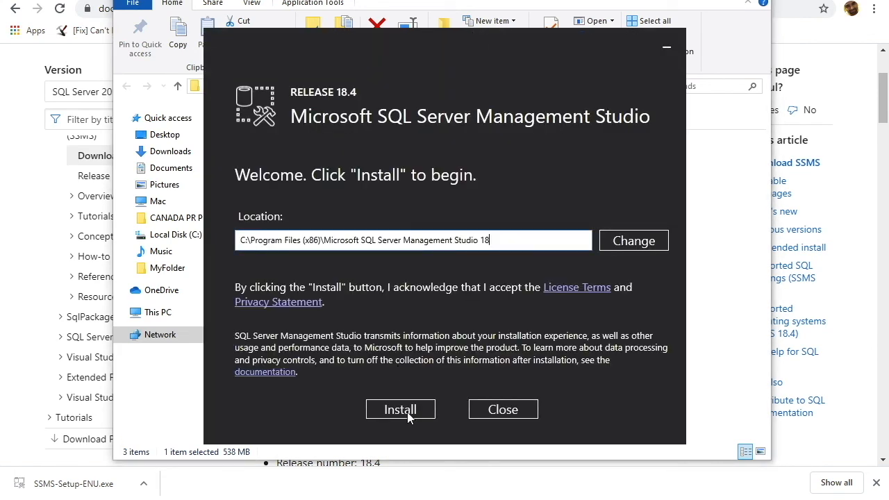
{"action": "left_click", "coordinate": [400, 409]}
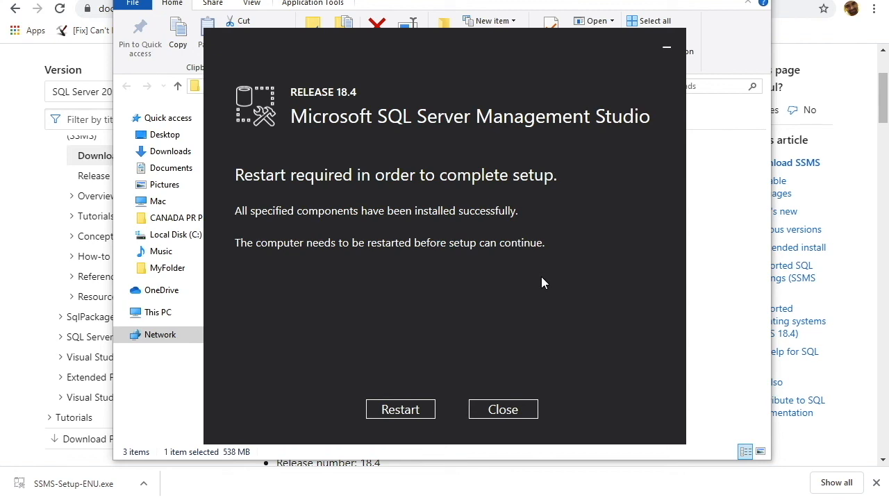
{"action": "mouse_move", "coordinate": [340, 263]}
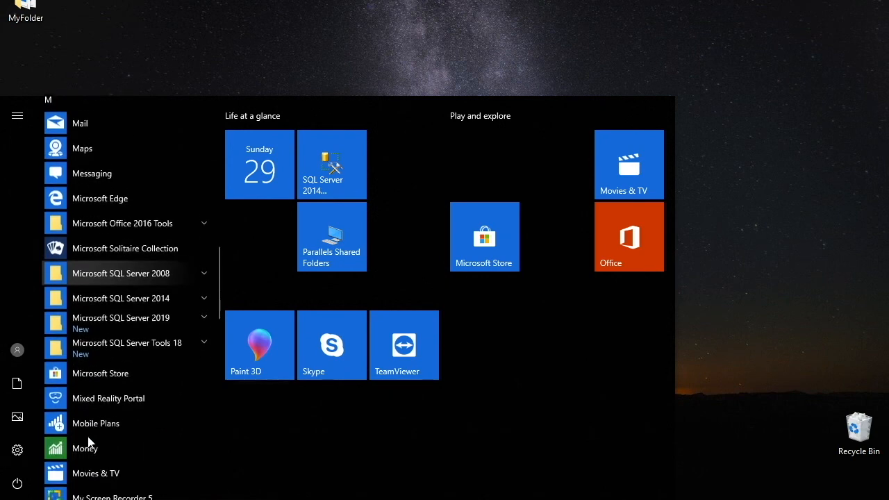
Expand the Microsoft SQL Server Tools 18 folder to show Management Studio and Profiler.
{"action": "scroll", "scroll_direction": "down", "scroll_amount": 3}
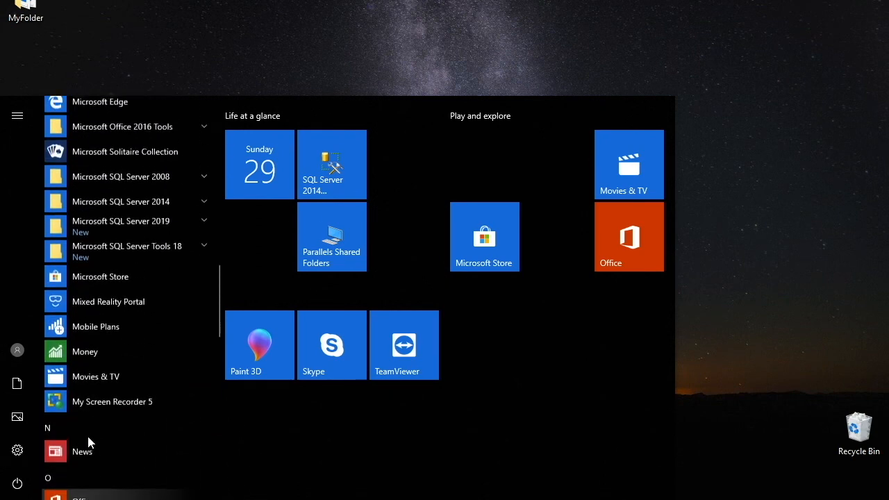
{"action": "left_click", "coordinate": [127, 246]}
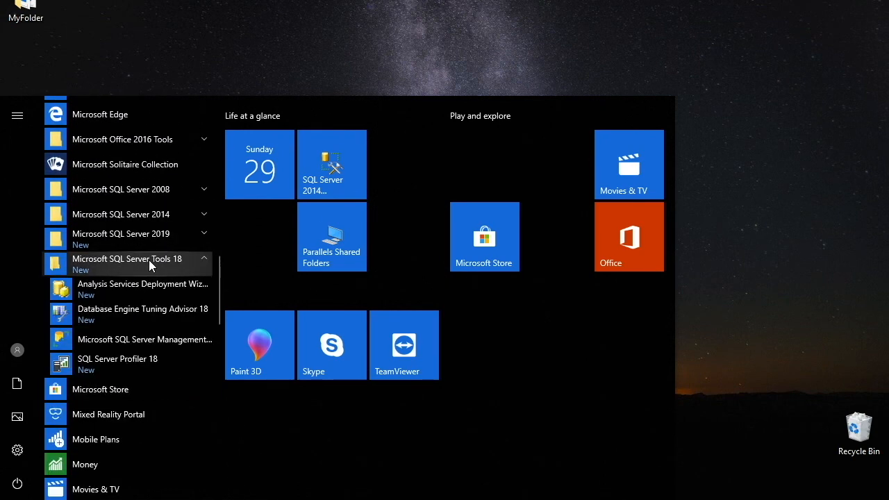
{"action": "left_click", "coordinate": [134, 264]}
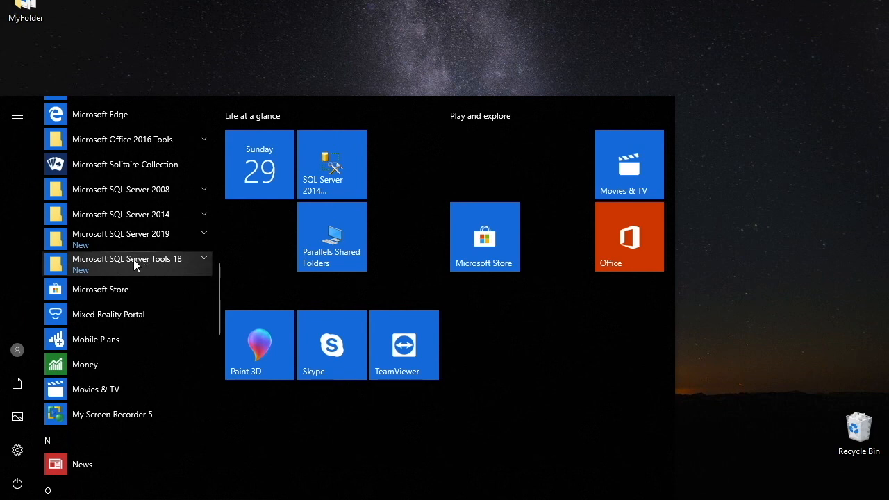
{"action": "left_click", "coordinate": [127, 263]}
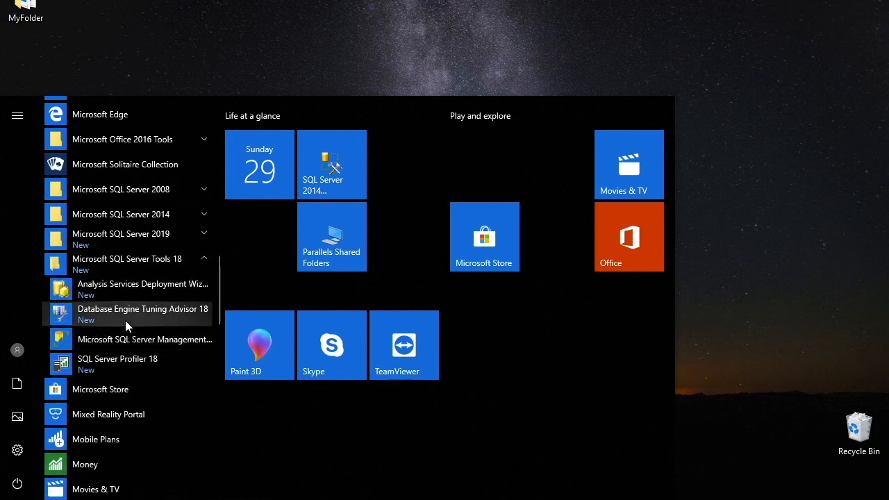
{"action": "mouse_move", "coordinate": [135, 351]}
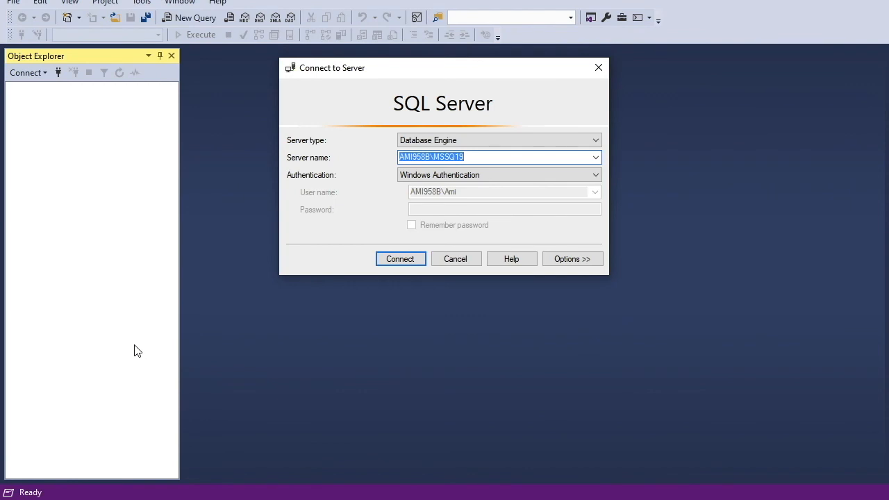
{"action": "mouse_move", "coordinate": [298, 259]}
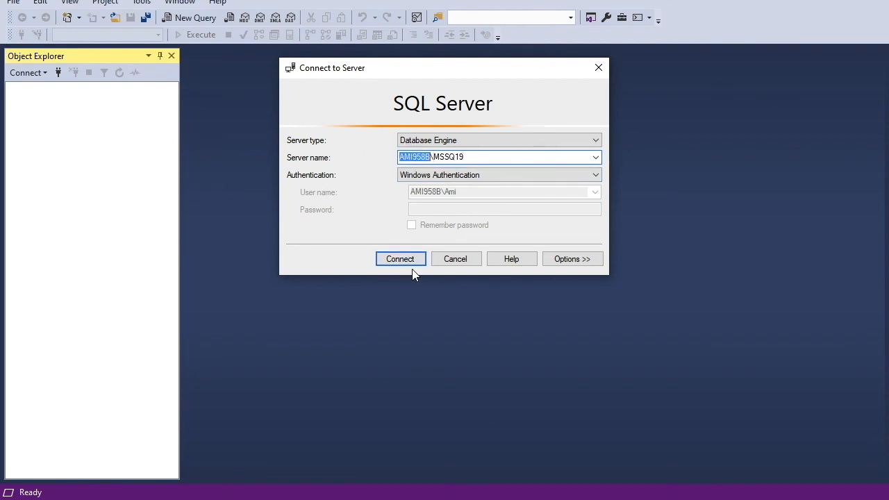
Connect to server MSSQ19 using Database Engine and Windows Authentication.
{"action": "left_click", "coordinate": [400, 258]}
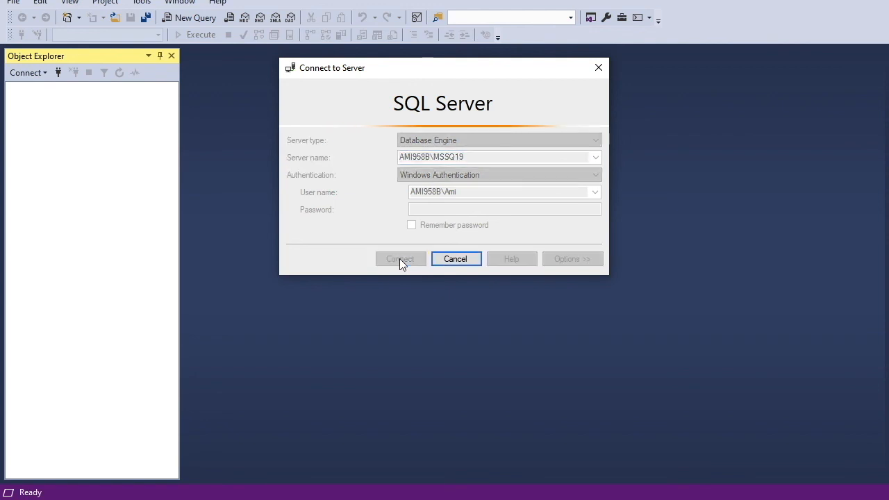
{"action": "left_click", "coordinate": [400, 259]}
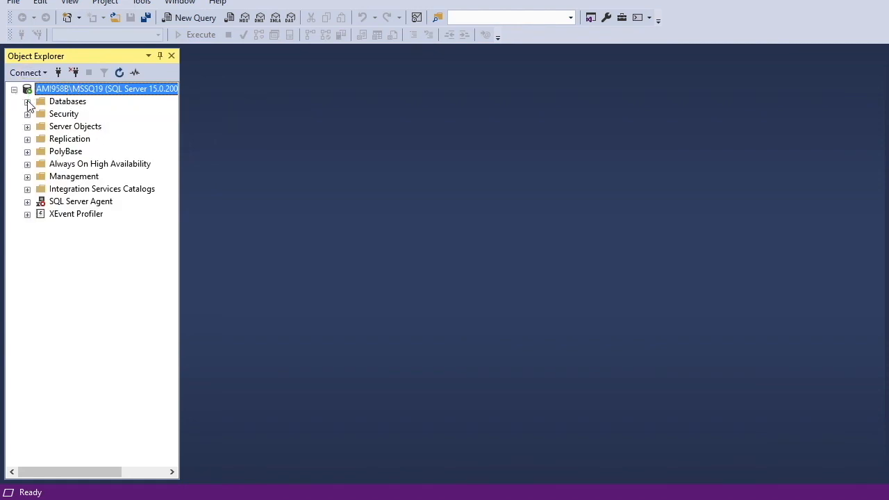
{"action": "mouse_move", "coordinate": [793, 198]}
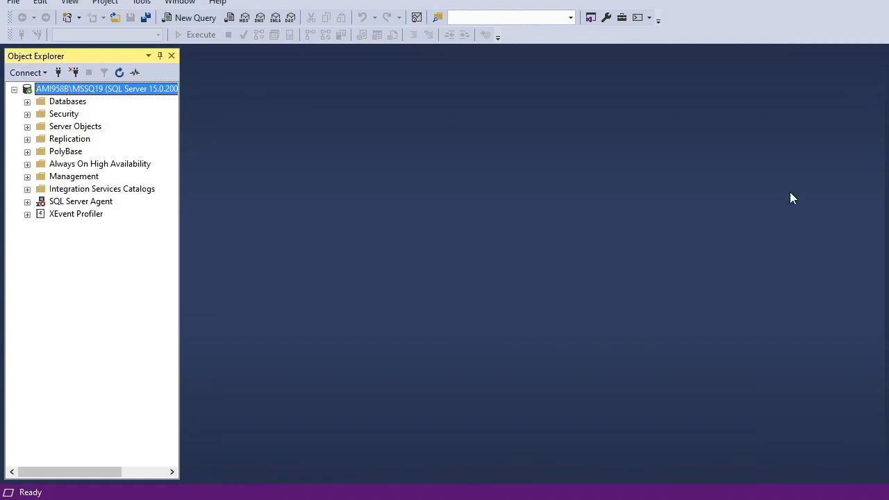
{"action": "mouse_move", "coordinate": [265, 205]}
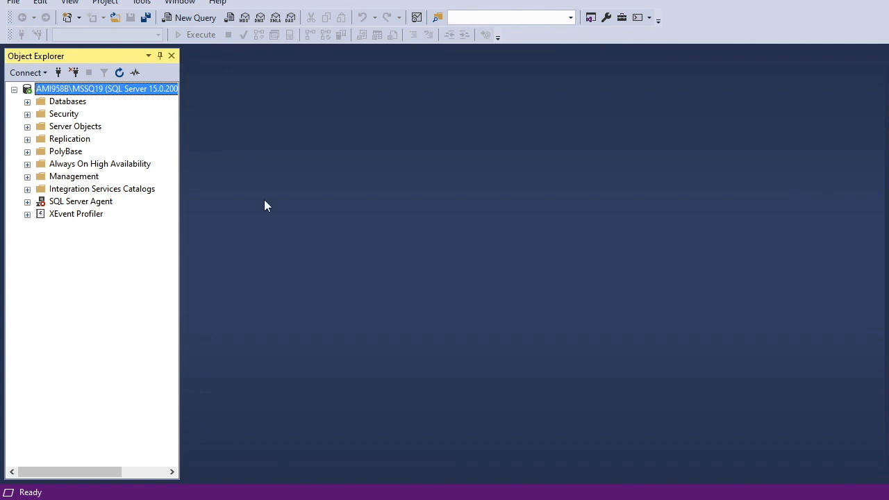